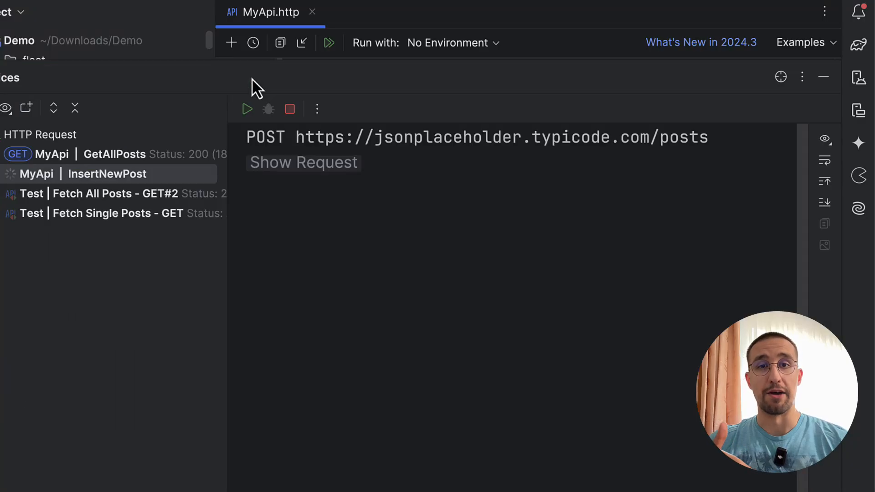
- Scroll through the earlier request response and expand its response headers
{"action": "left_click", "coordinate": [247, 109]}
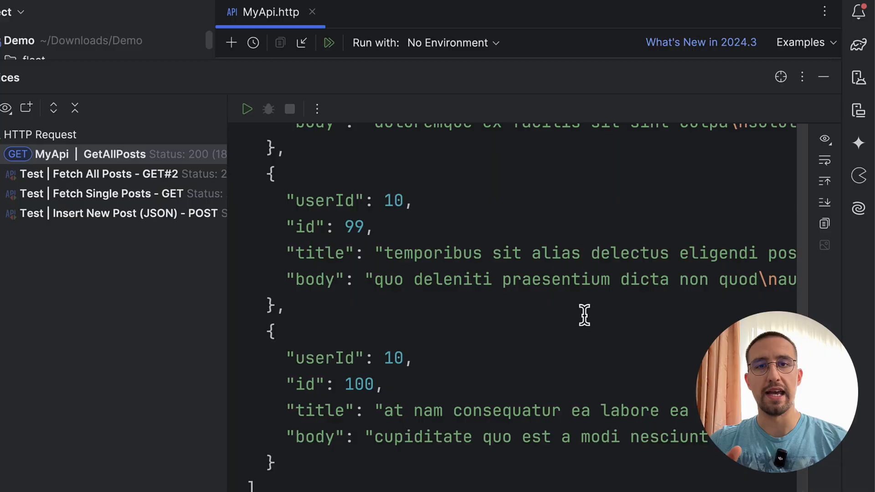
{"action": "scroll", "scroll_direction": "up", "scroll_amount": 3}
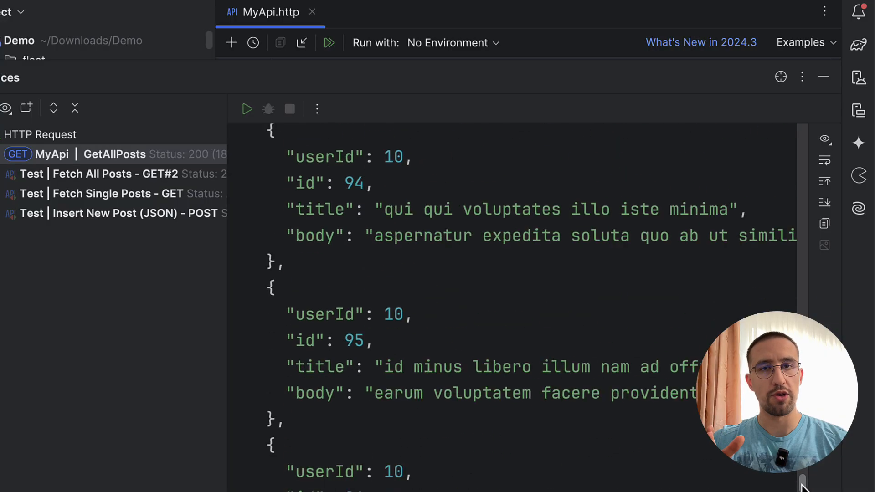
{"action": "scroll", "scroll_direction": "up", "scroll_amount": 3}
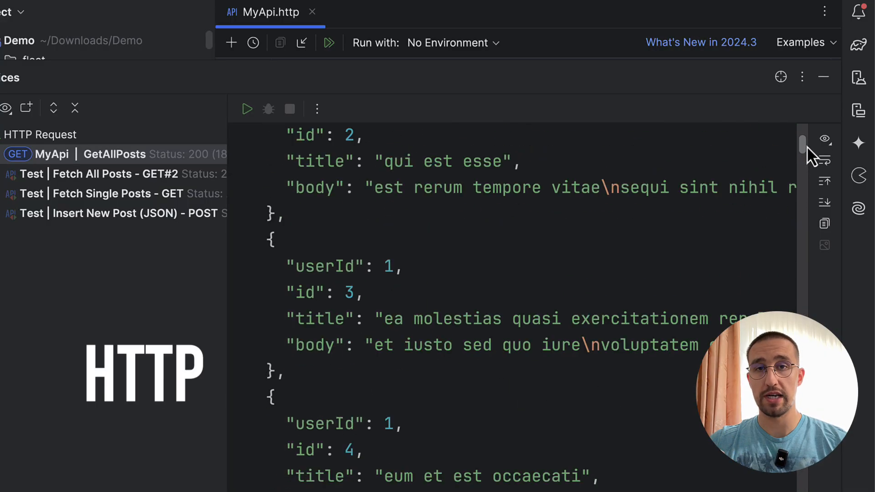
{"action": "scroll", "scroll_direction": "up", "scroll_amount": 3}
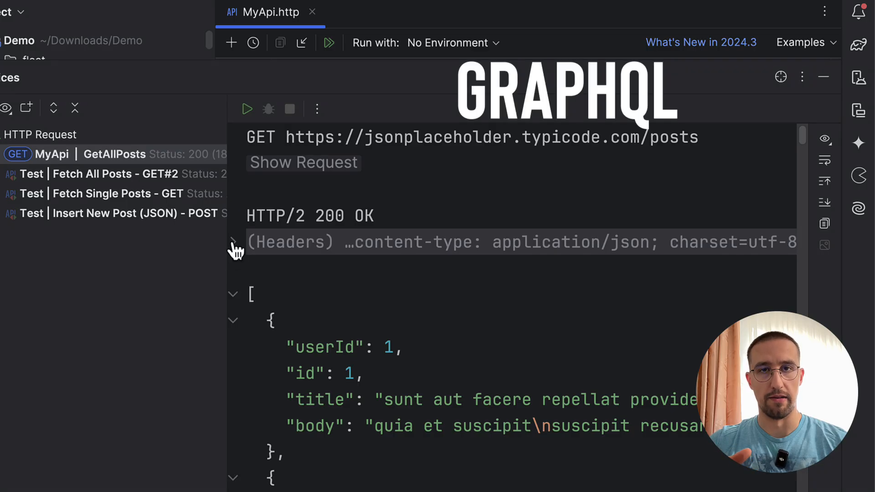
{"action": "left_click", "coordinate": [232, 242]}
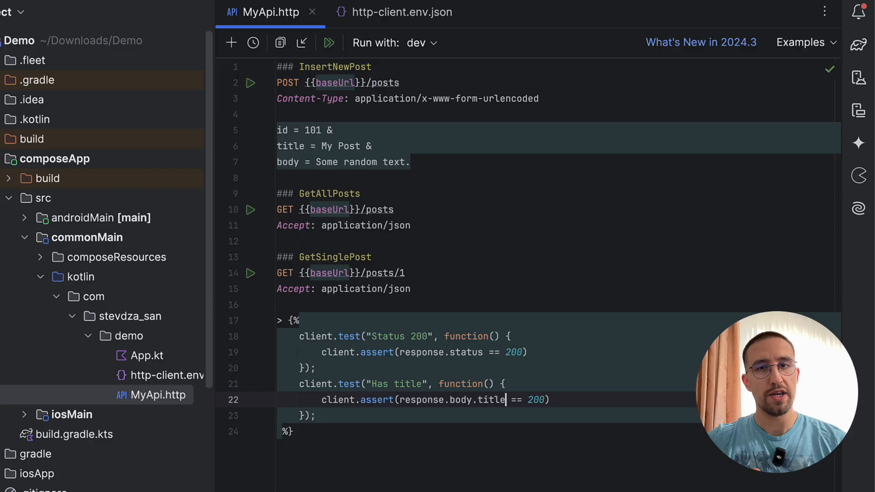
- Set the Has title check to title != undefined, run all requests on dev, and view GetSinglePost results
{"action": "type", "text": "!= undefined"}
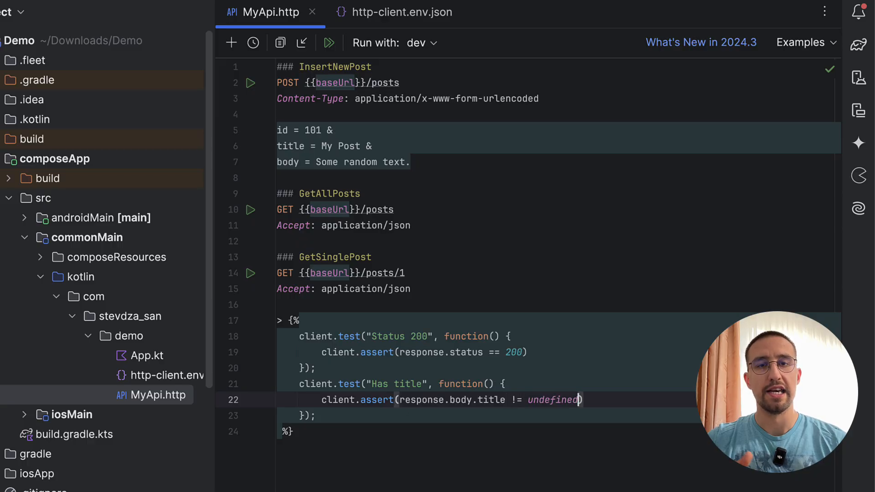
{"action": "left_click", "coordinate": [329, 43]}
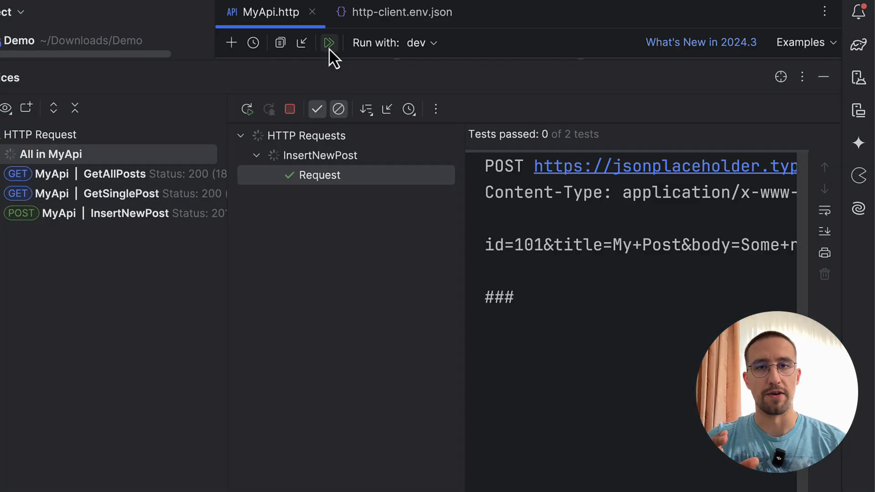
{"action": "left_click", "coordinate": [328, 43]}
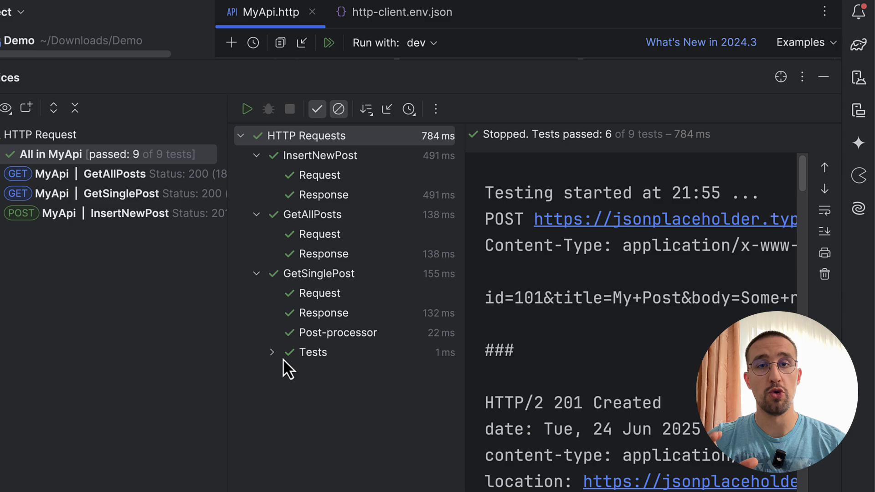
{"action": "left_click", "coordinate": [272, 352]}
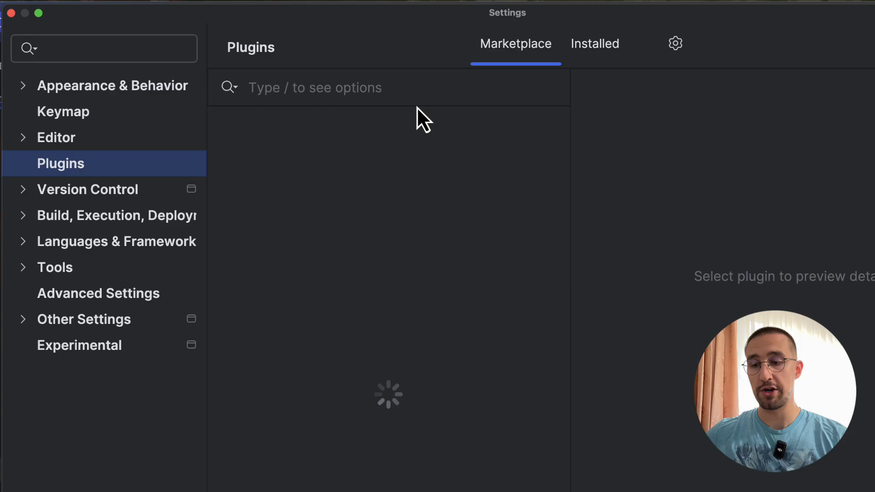
- Search the plugin marketplace for 'http client' and view the HTTP Client plugin details
{"action": "type", "text": "http"}
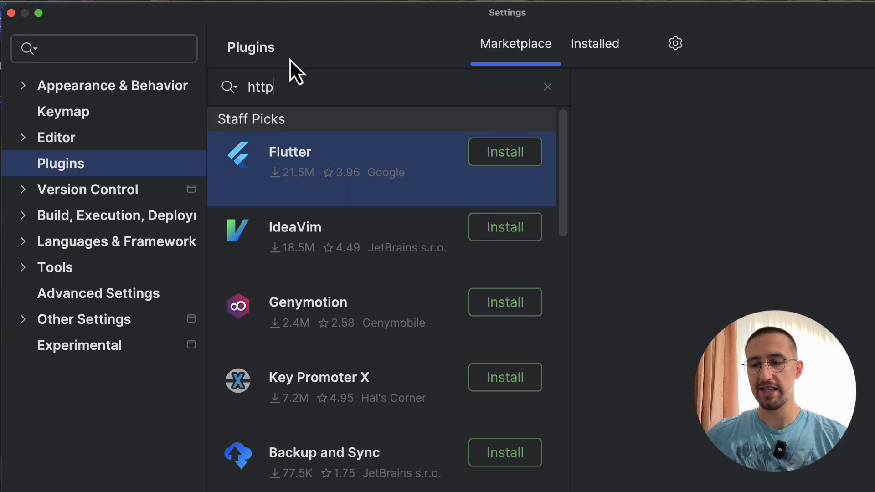
{"action": "type", "text": "client"}
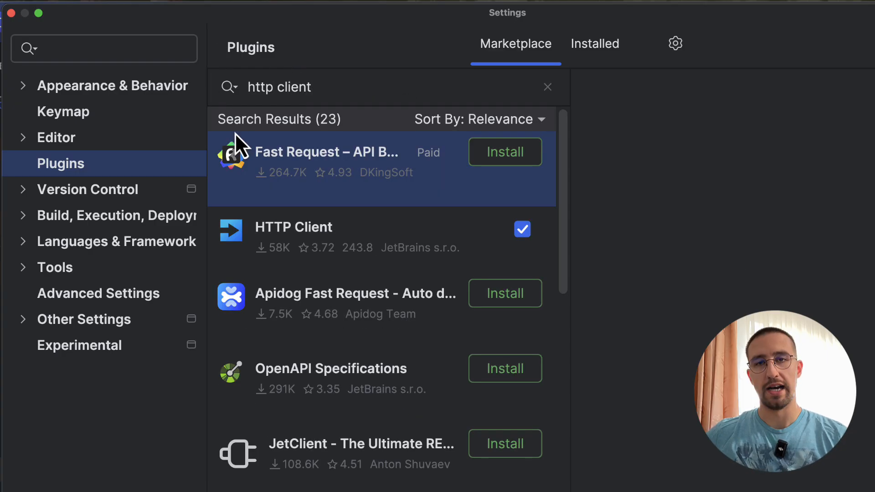
{"action": "left_click", "coordinate": [293, 227]}
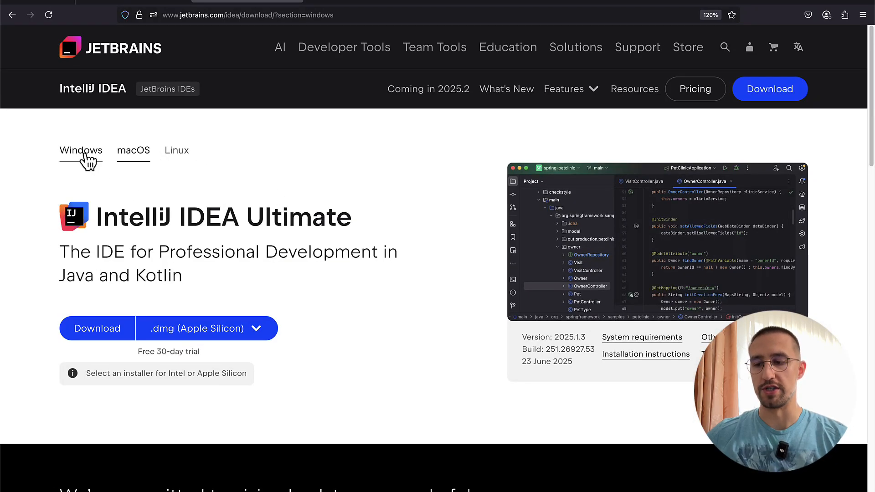
- Go to the HTTP Client plugin page (13121-http-client) on JetBrains Marketplace and scroll through it
{"action": "left_click", "coordinate": [133, 150]}
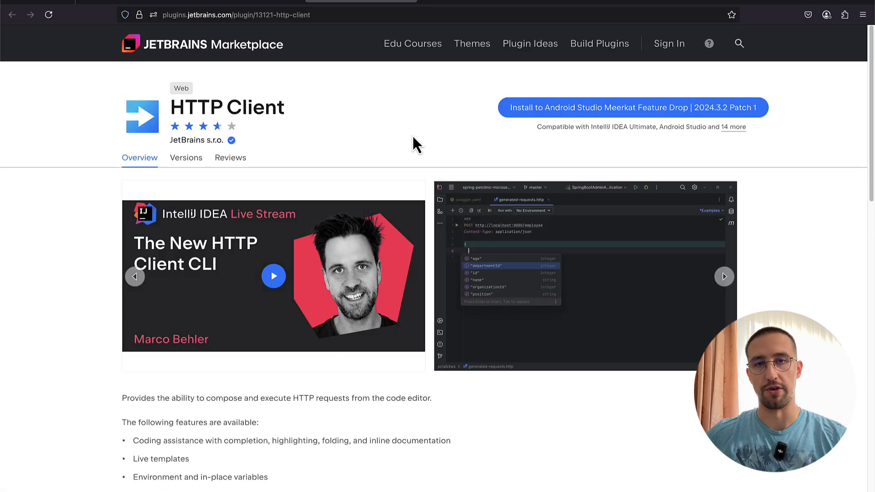
{"action": "mouse_move", "coordinate": [37, 204]}
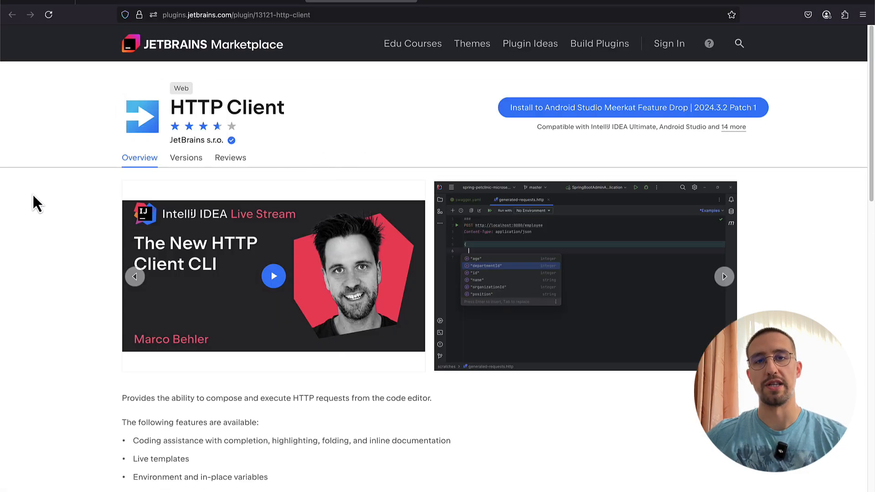
{"action": "scroll", "scroll_direction": "down", "scroll_amount": 3}
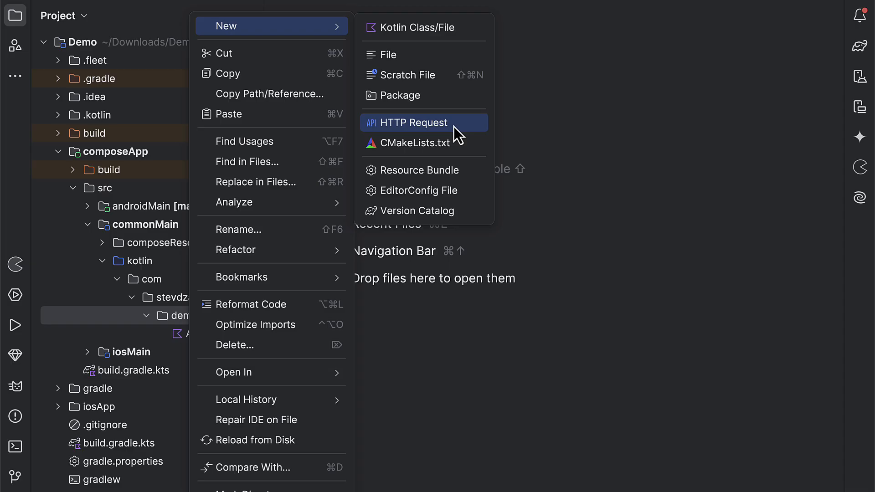
- Add a new HTTP Request file to the demo package
{"action": "left_click", "coordinate": [414, 122]}
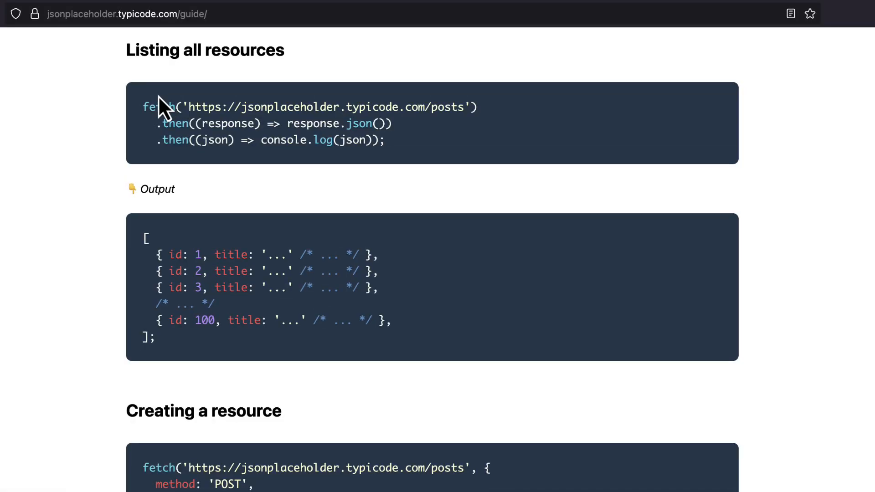
{"action": "mouse_move", "coordinate": [192, 104]}
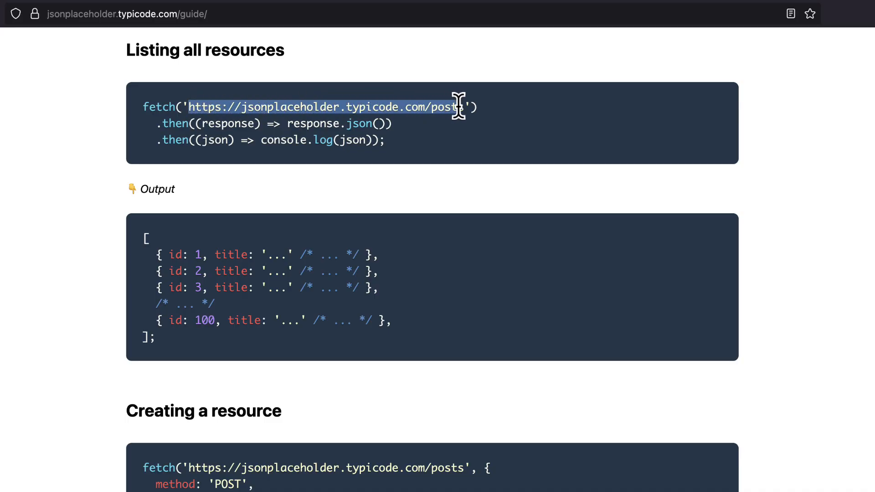
{"action": "right_click", "coordinate": [455, 106]}
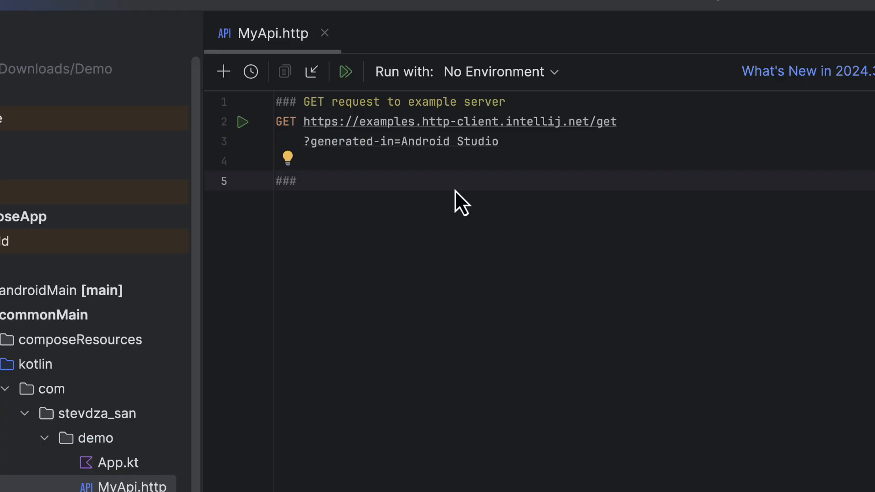
{"action": "mouse_move", "coordinate": [310, 129]}
{"action": "type", "text": "### GetA"}
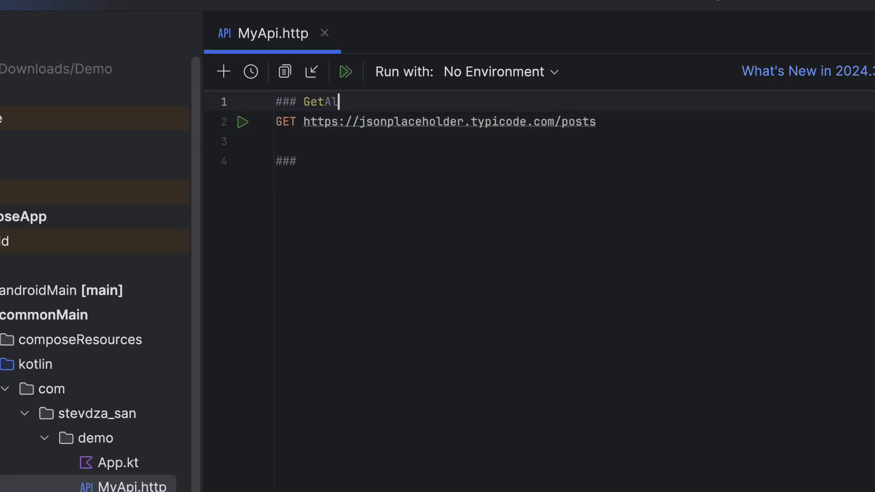
- Make the request ### GetAllPosts: GET the JSONPlaceholder posts URL with Accept: application/json
{"action": "type", "text": "lPosts"}
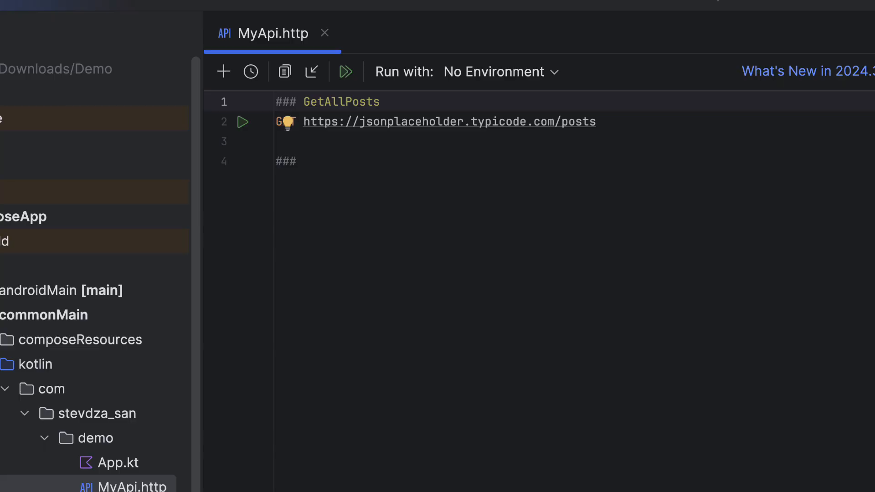
{"action": "left_click", "coordinate": [599, 121]}
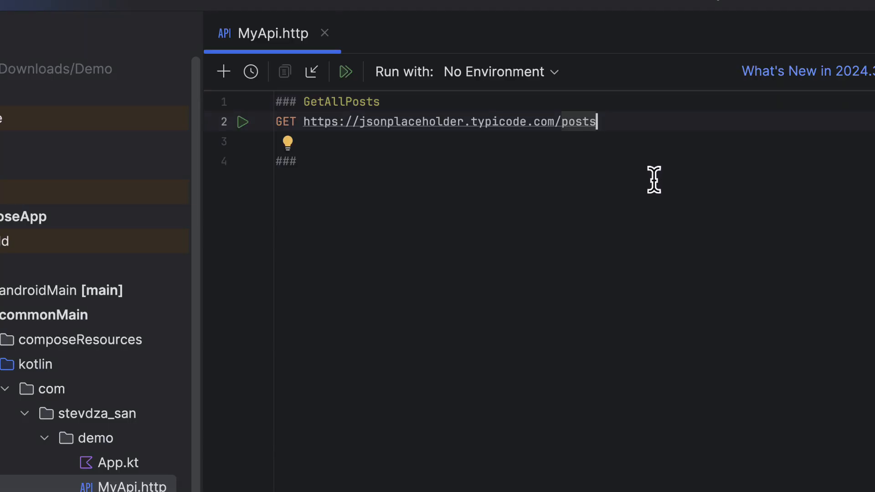
{"action": "type", "text": "Accept: application/json"}
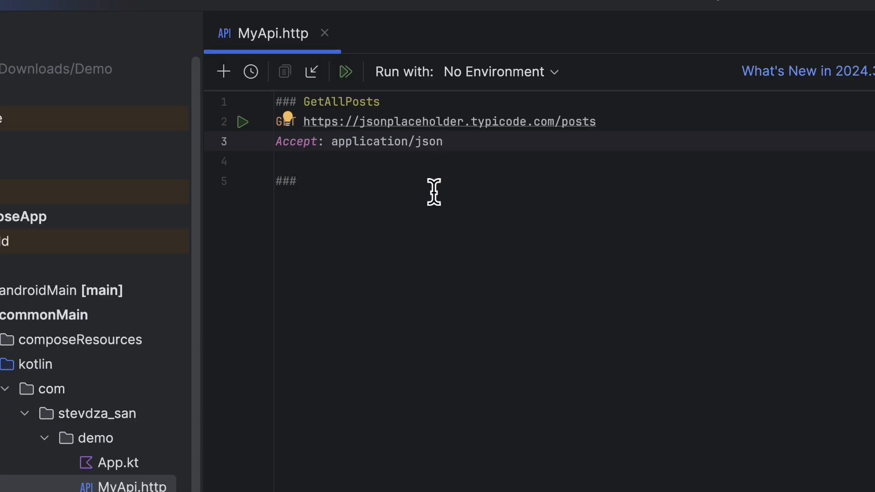
{"action": "left_click", "coordinate": [296, 181]}
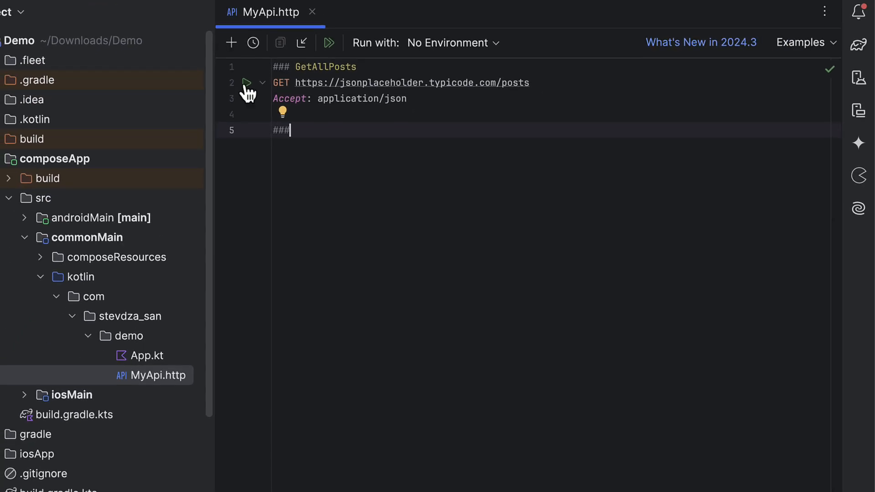
- Send GetAllPosts, scroll the 200 OK list of 100 posts, and expand the response headers
{"action": "left_click", "coordinate": [246, 83]}
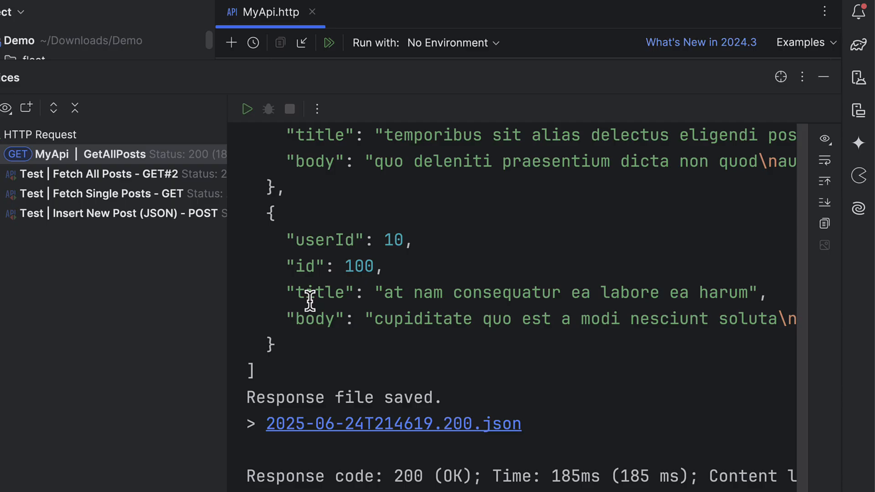
{"action": "scroll", "scroll_direction": "up", "scroll_amount": 3}
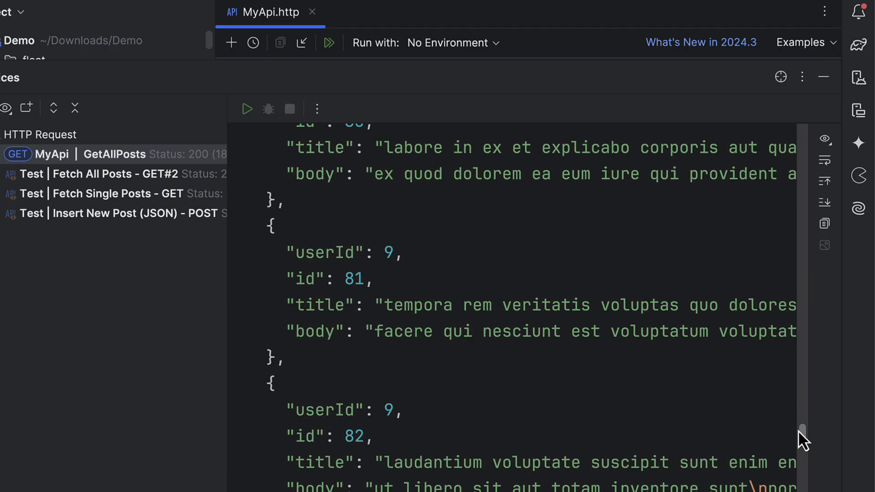
{"action": "scroll", "scroll_direction": "up", "scroll_amount": 3}
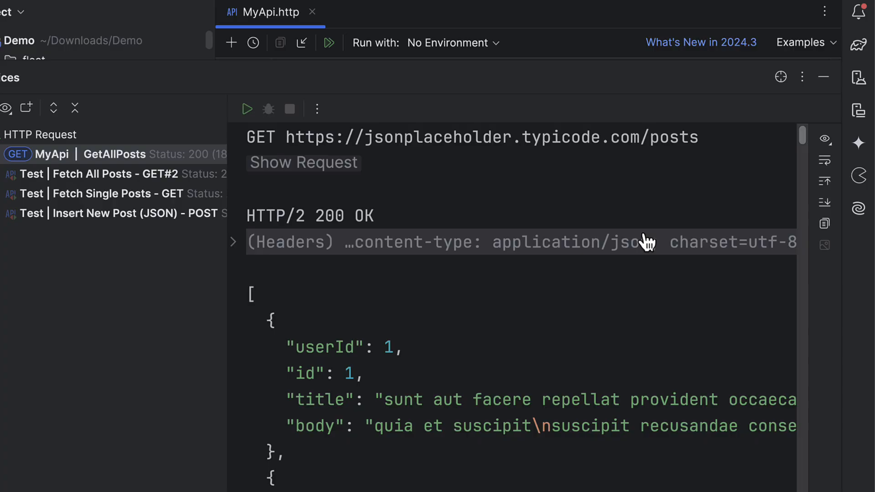
{"action": "mouse_move", "coordinate": [231, 241]}
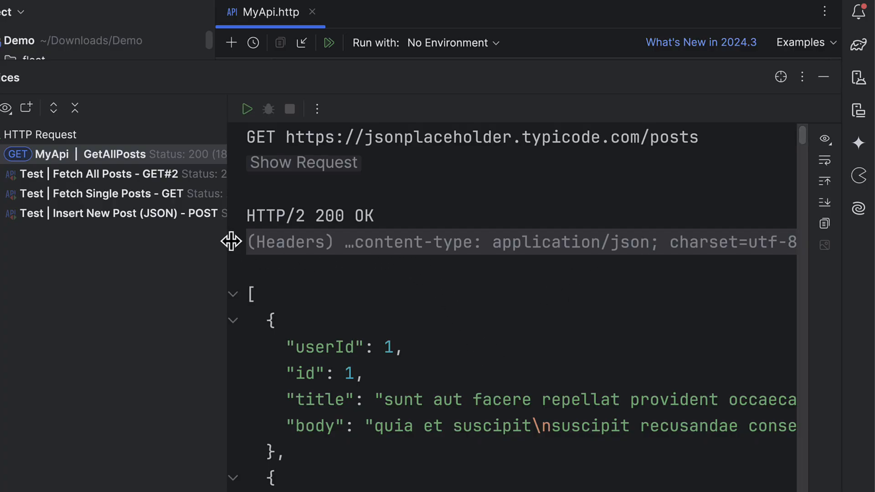
{"action": "left_click", "coordinate": [233, 241]}
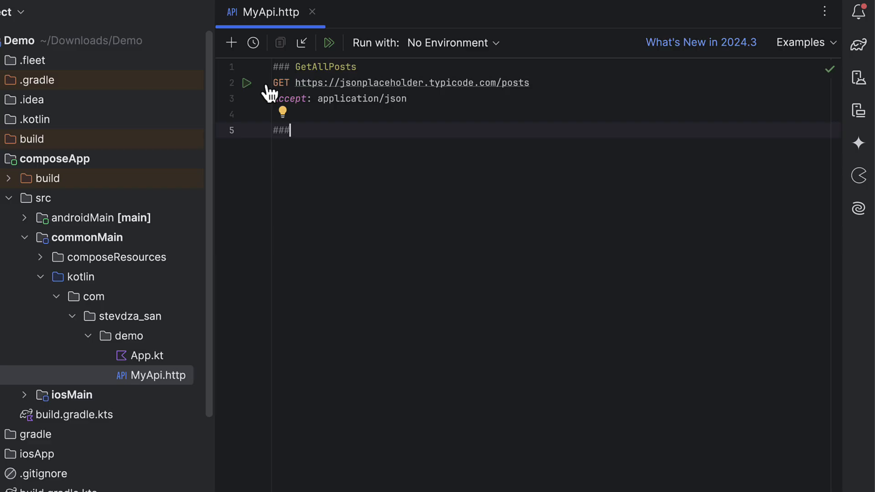
- Insert a POST Text Body template and edit it into InsertNewPost to jsonplaceholder /posts with JSON body
{"action": "left_click", "coordinate": [231, 42]}
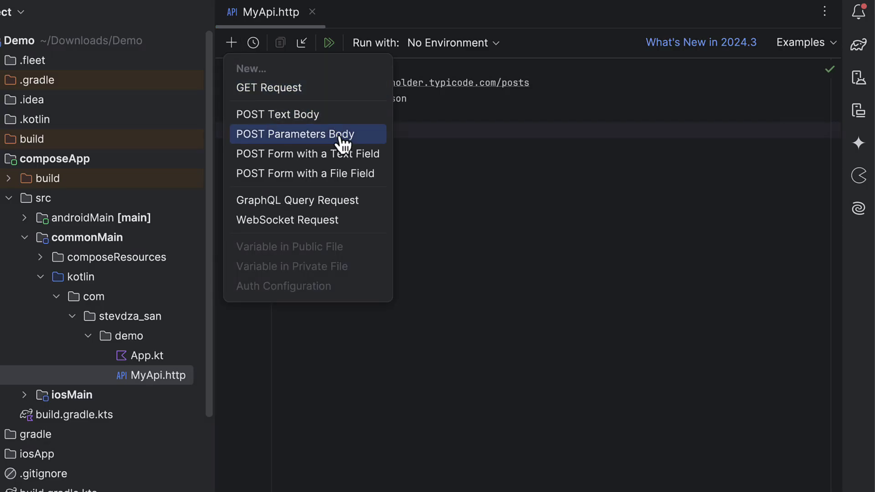
{"action": "mouse_move", "coordinate": [351, 121]}
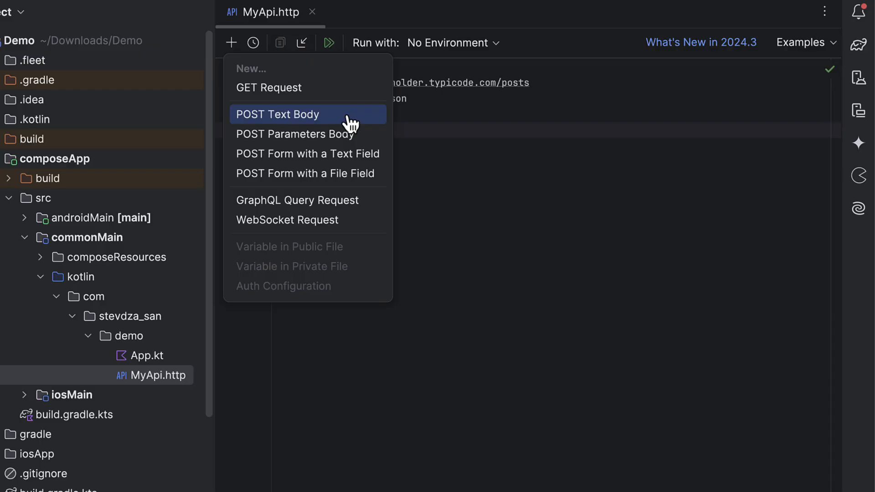
{"action": "left_click", "coordinate": [278, 114]}
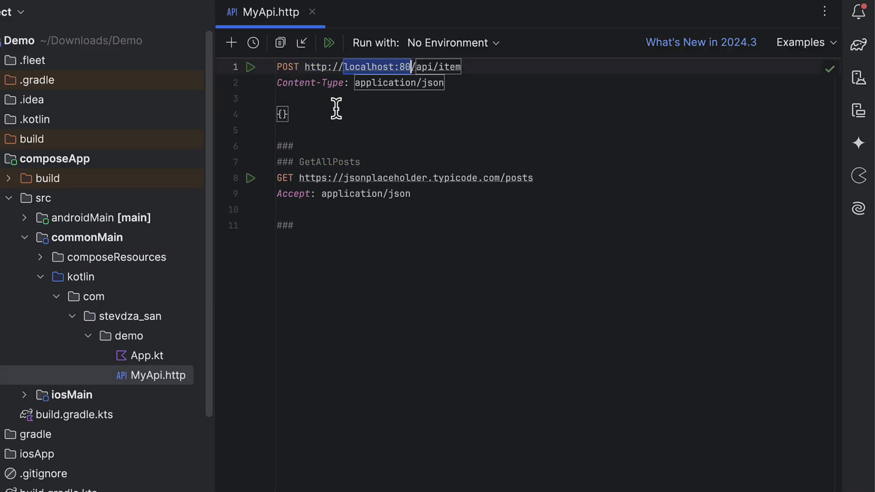
{"action": "left_click", "coordinate": [295, 116]}
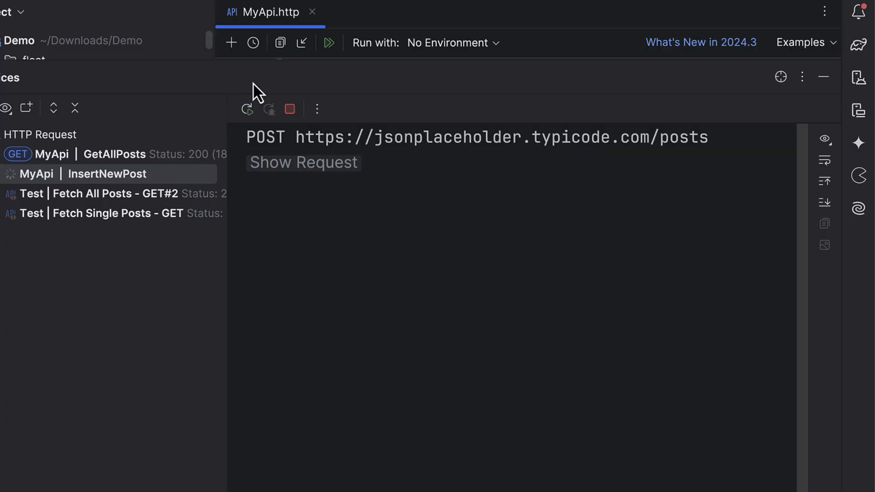
- Check the 201 Created InsertNewPost response with id 101, then hide the run results
{"action": "left_click", "coordinate": [247, 109]}
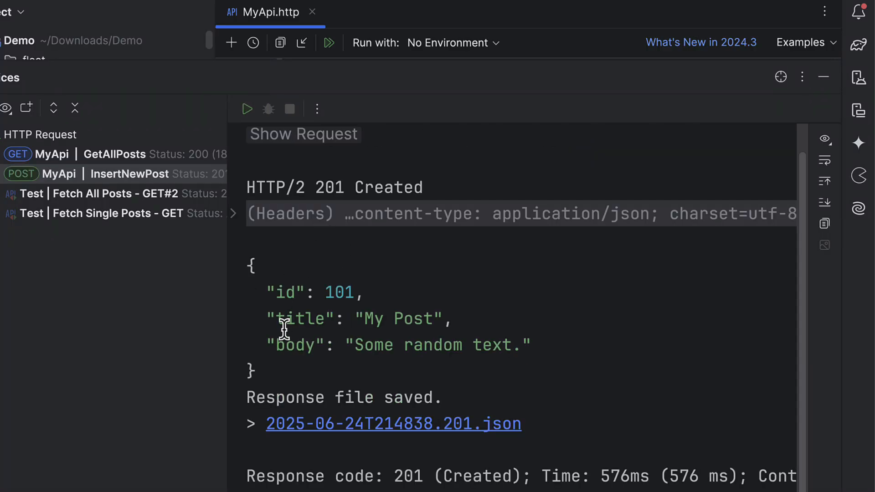
{"action": "mouse_move", "coordinate": [444, 398]}
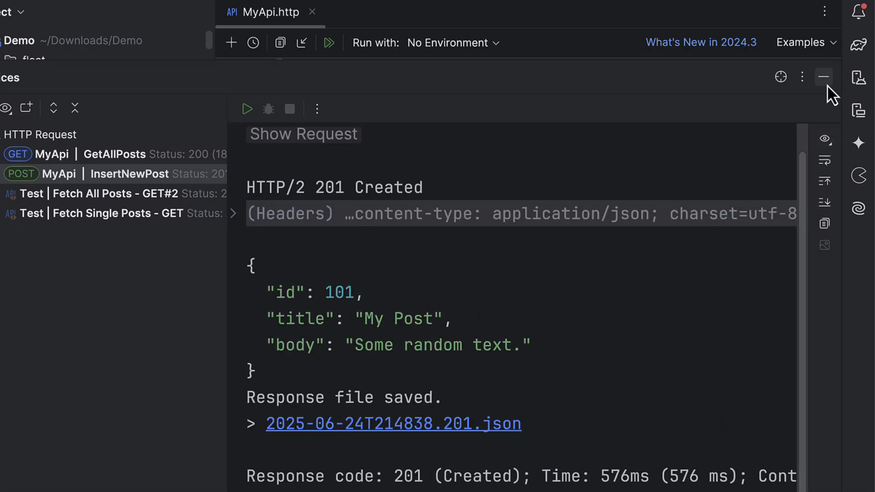
{"action": "left_click", "coordinate": [329, 42]}
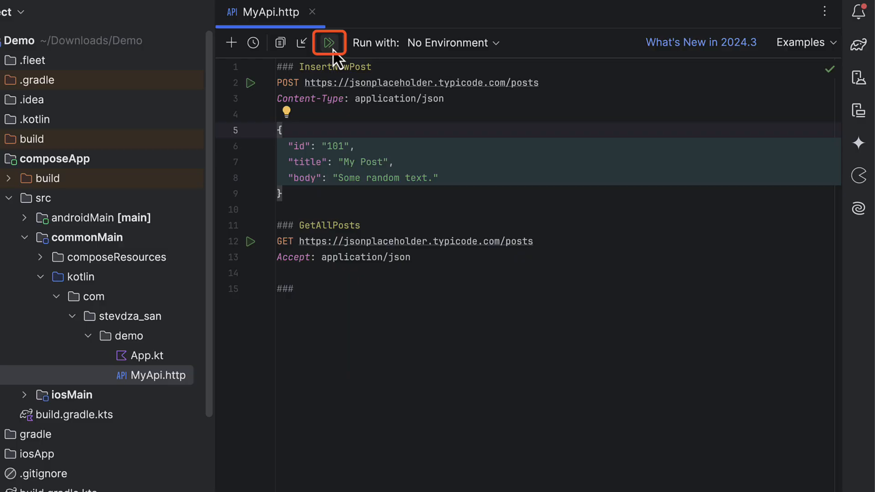
- Run all MyApi.http requests and inspect the passed InsertNewPost Request and Response nodes
{"action": "left_click", "coordinate": [329, 43]}
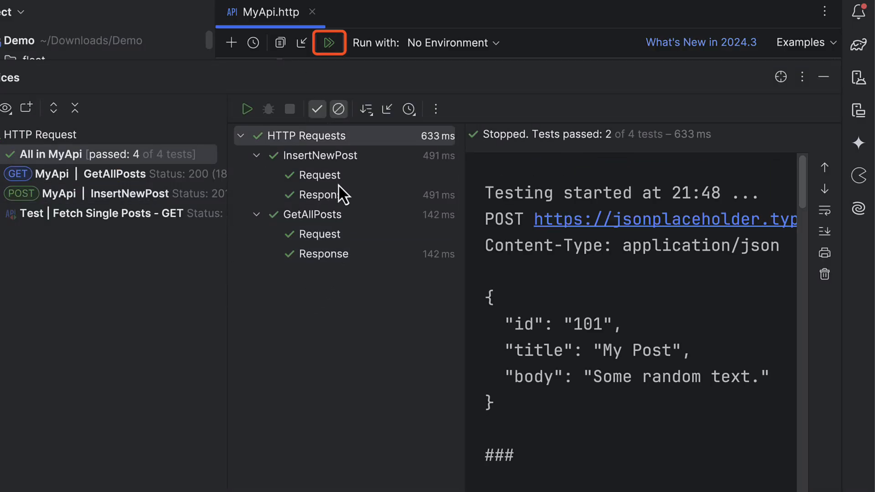
{"action": "left_click", "coordinate": [320, 175]}
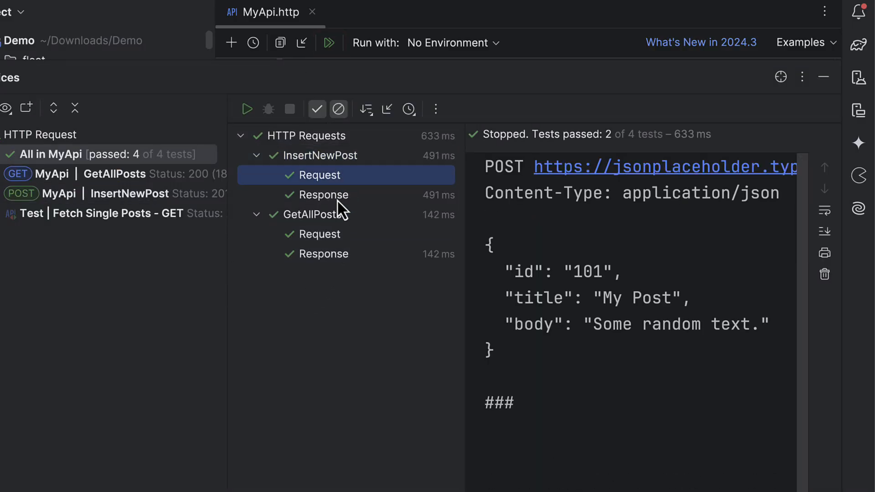
{"action": "left_click", "coordinate": [323, 195]}
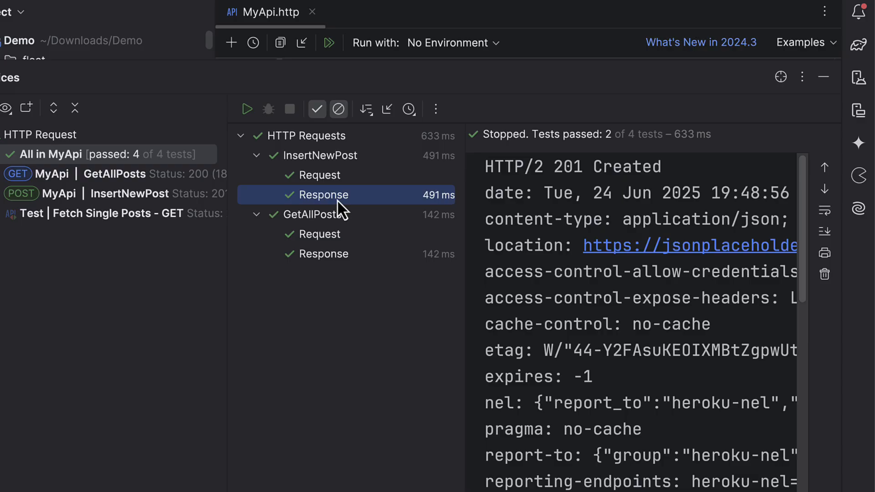
{"action": "scroll", "scroll_direction": "down", "scroll_amount": 3}
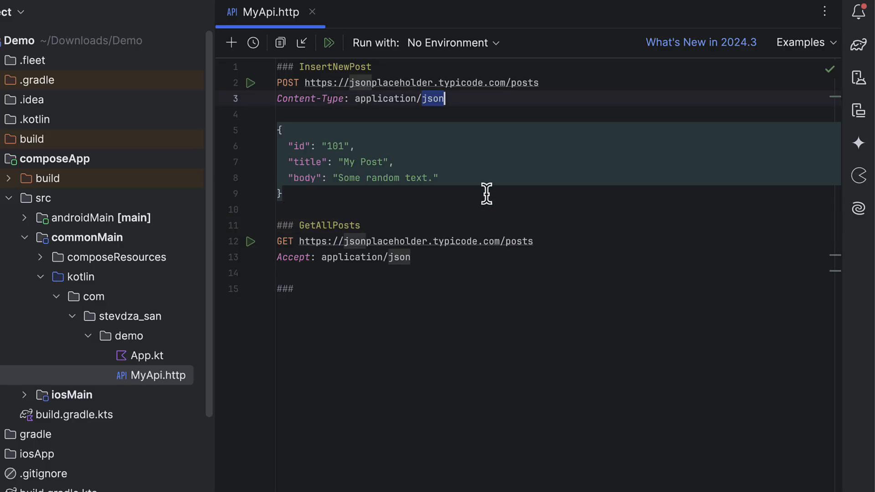
- Switch InsertNewPost to form-urlencoded fields: id = 101, title = My Post, body = Some random text
{"action": "type", "text": "form-urlencoded"}
{"action": "left_click", "coordinate": [557, 130]}
{"action": "type", "text": "id"}
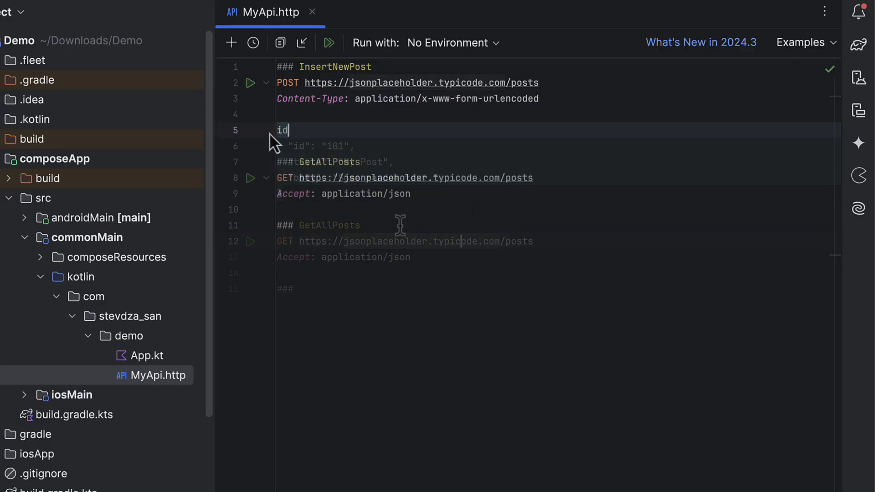
{"action": "type", "text": "= 101 &"}
{"action": "left_click", "coordinate": [557, 146]}
{"action": "type", "text": "title"}
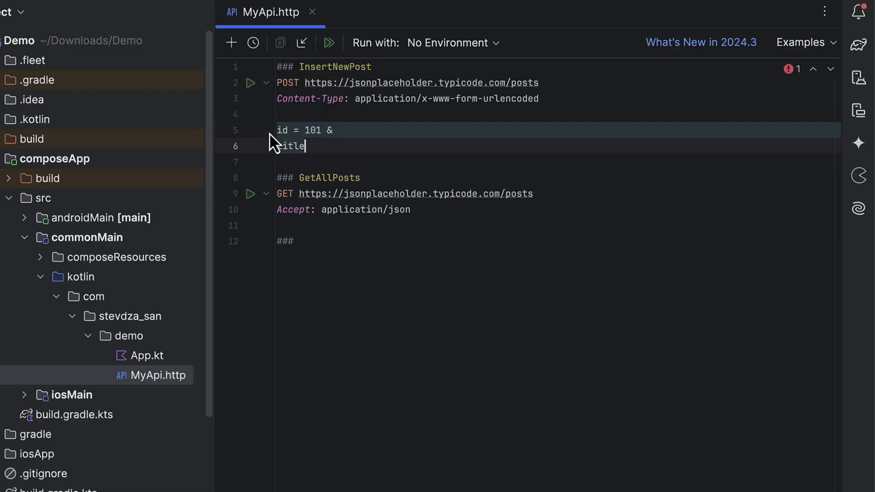
{"action": "type", "text": "= My Post &"}
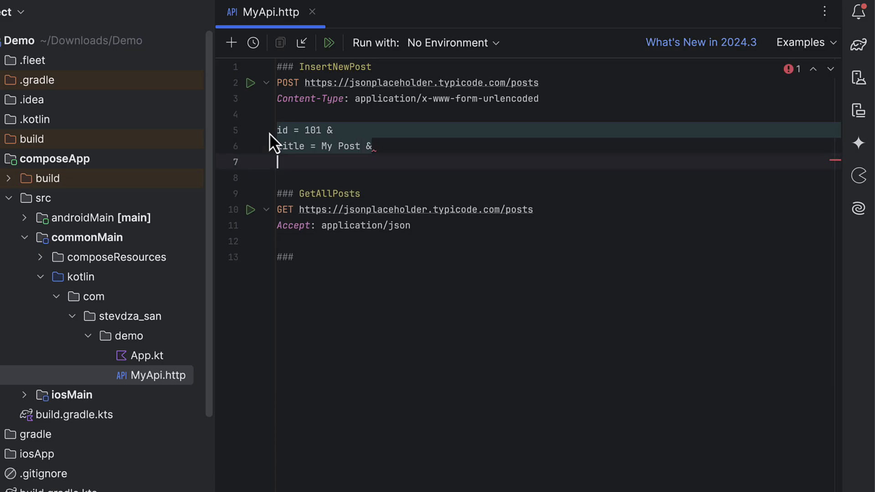
{"action": "type", "text": "body = Some random"}
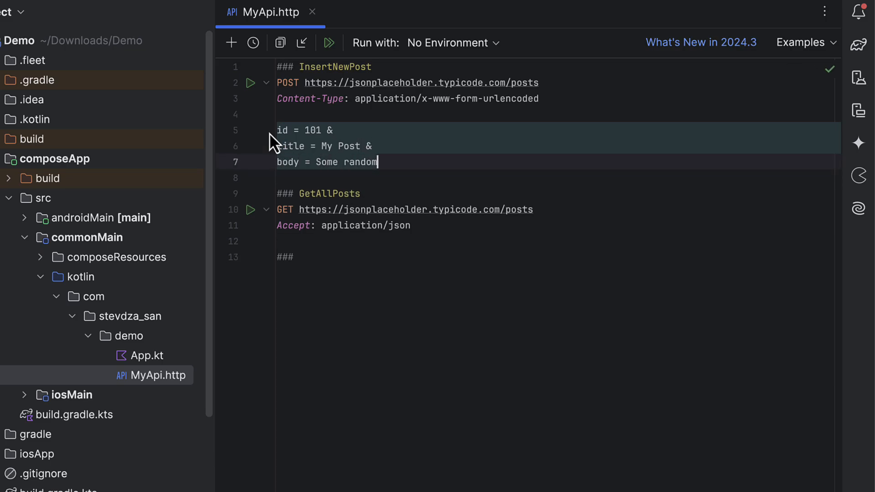
{"action": "type", "text": "text."}
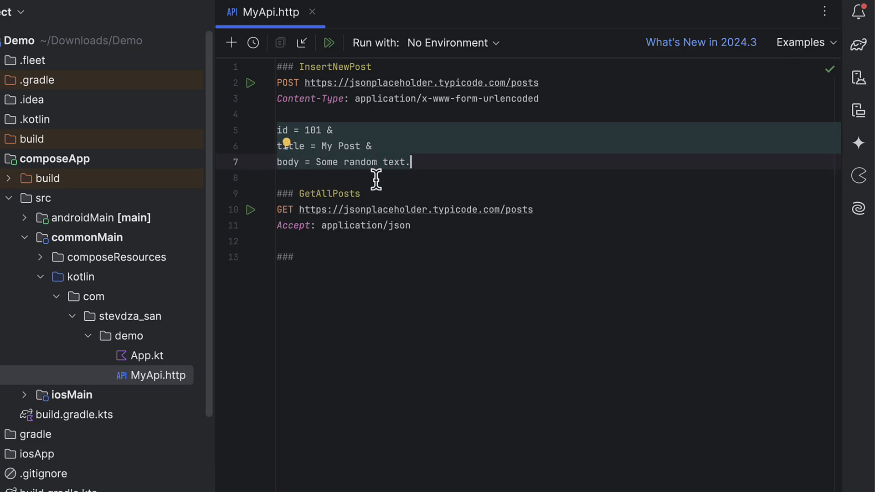
{"action": "mouse_move", "coordinate": [440, 164]}
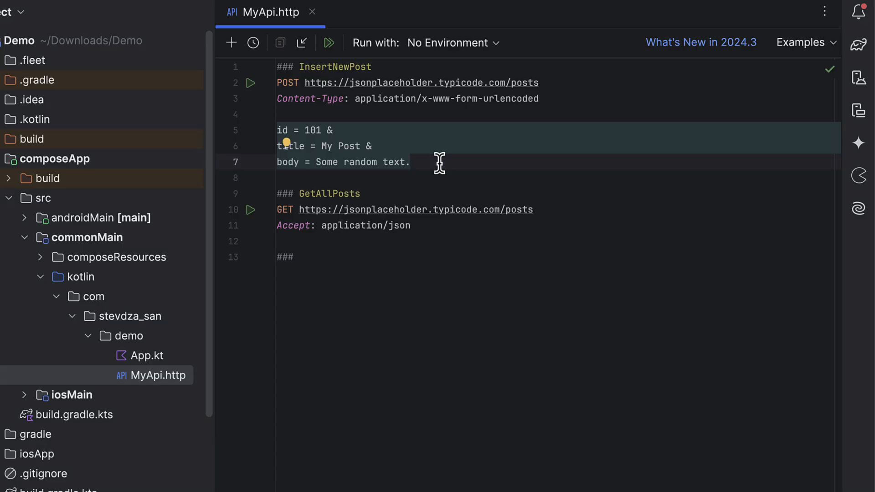
{"action": "mouse_move", "coordinate": [432, 162]}
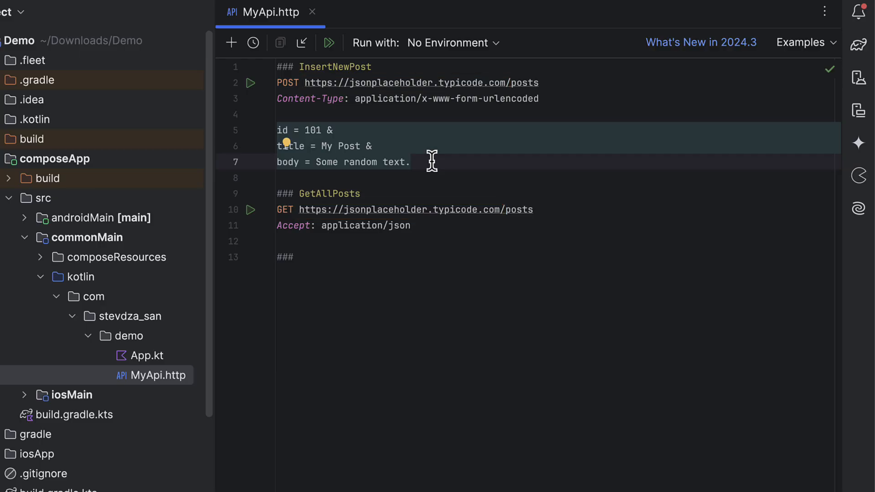
- Replace InsertNewPost's hardcoded URL with {{baseUrl}} and show fixes for the undefined variable
{"action": "left_click", "coordinate": [231, 42]}
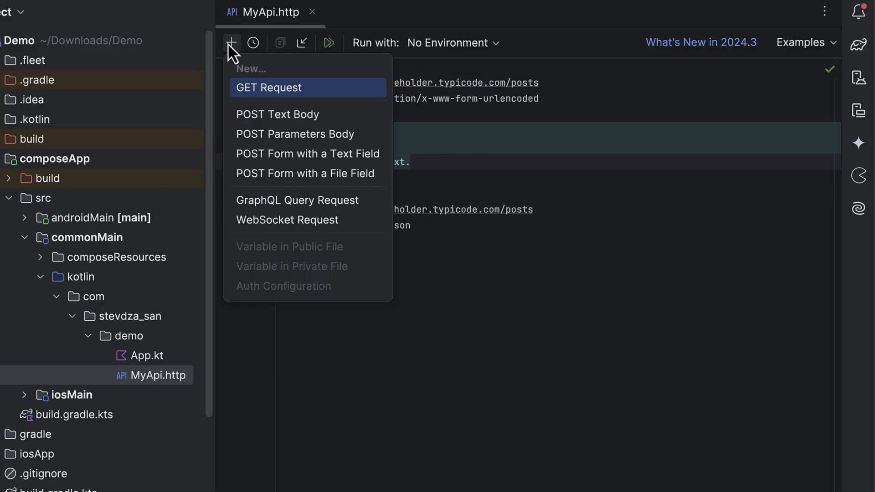
{"action": "mouse_move", "coordinate": [381, 259]}
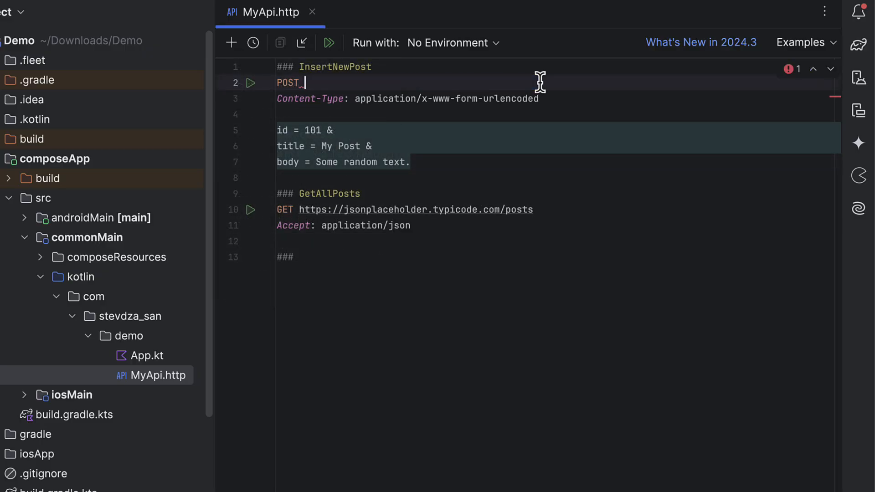
{"action": "type", "text": "{{baseUrl}}"}
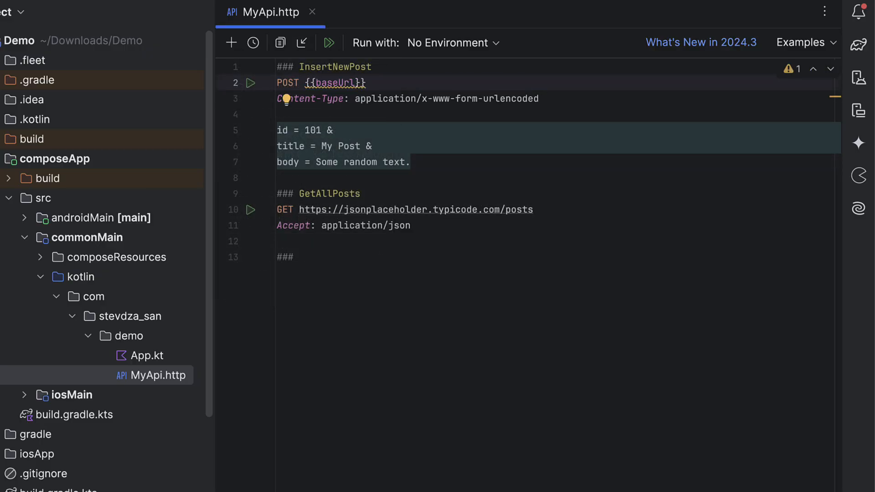
{"action": "left_click", "coordinate": [338, 83]}
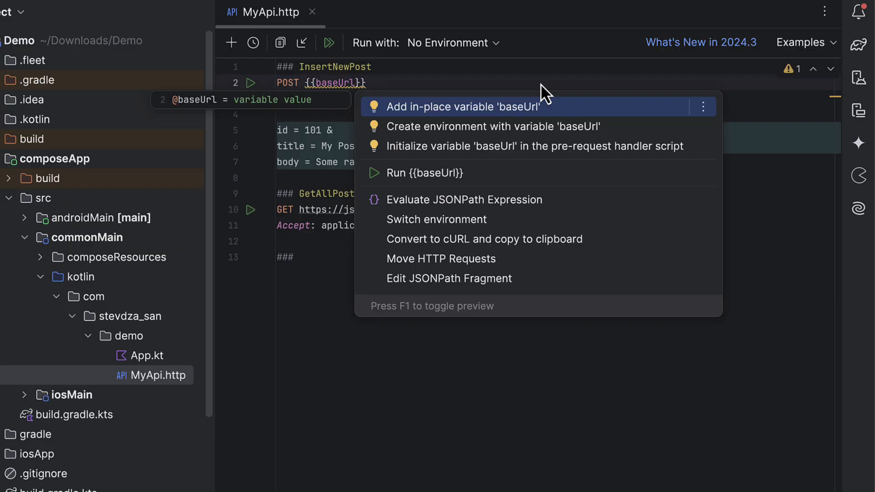
{"action": "mouse_move", "coordinate": [494, 127]}
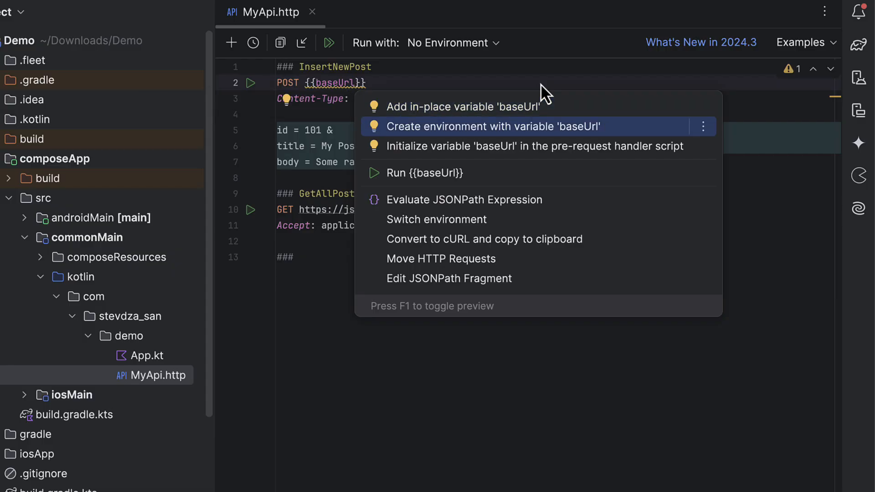
- Create http-client.env.json defining baseUrl for dev, copy it as prod, and return to MyApi.http
{"action": "left_click", "coordinate": [493, 127]}
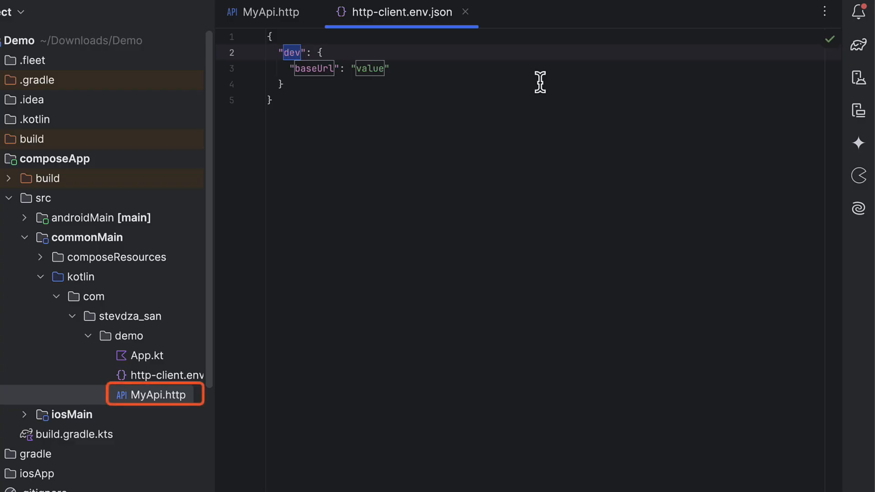
{"action": "mouse_move", "coordinate": [437, 104]}
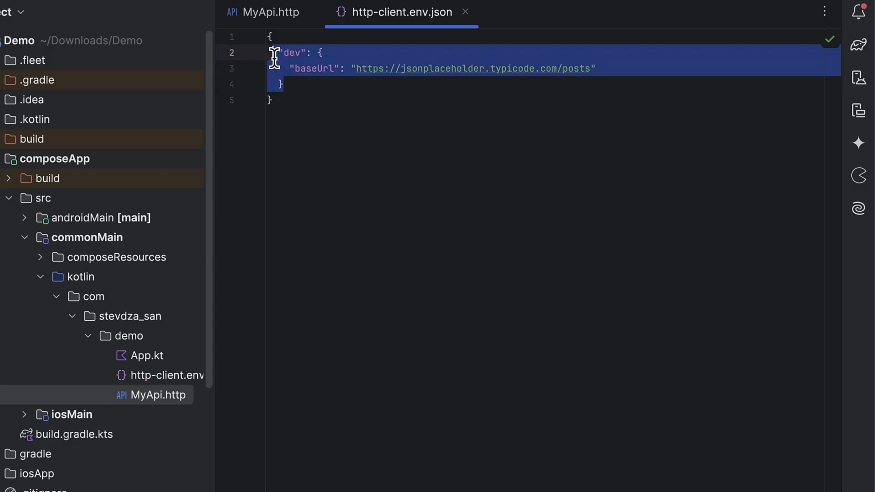
{"action": "type", "text": ","}
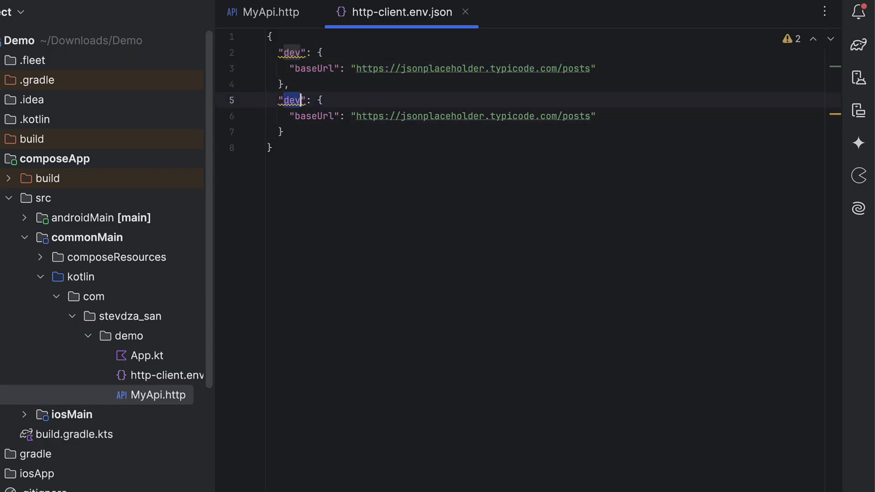
{"action": "type", "text": "prod"}
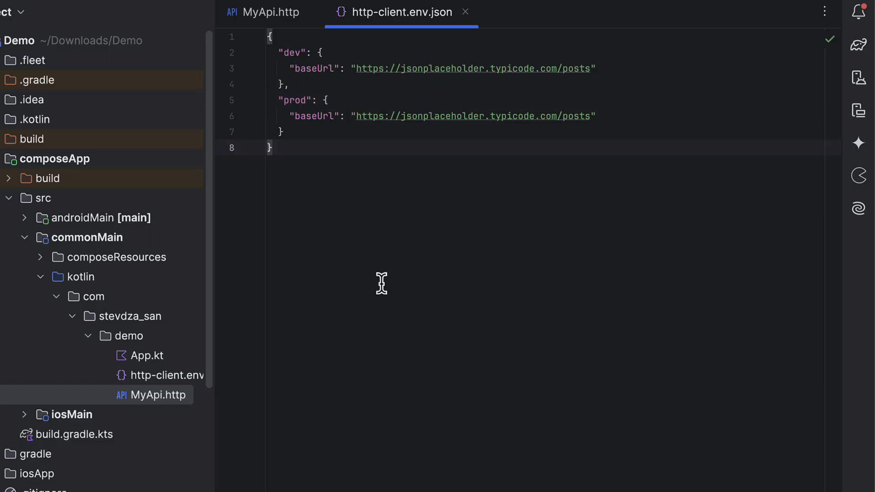
{"action": "left_click", "coordinate": [271, 12]}
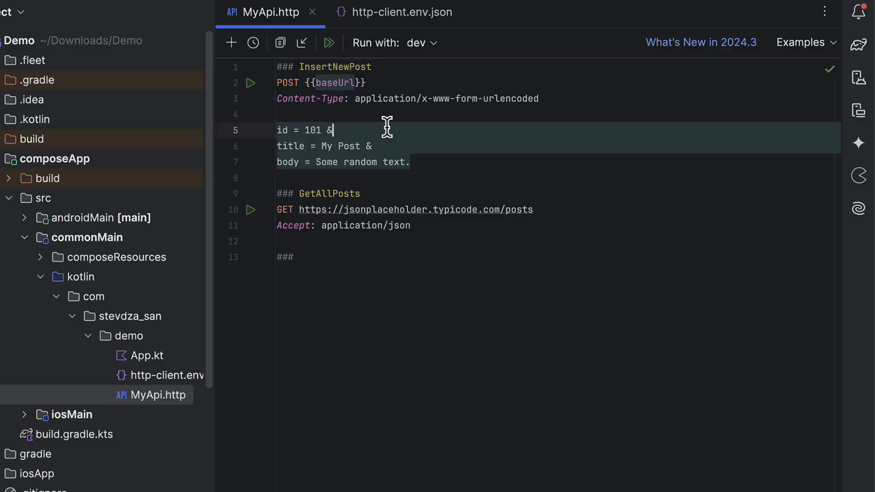
- Move /posts out of the environment baseUrl and append /posts to the request URLs
{"action": "left_click", "coordinate": [400, 12]}
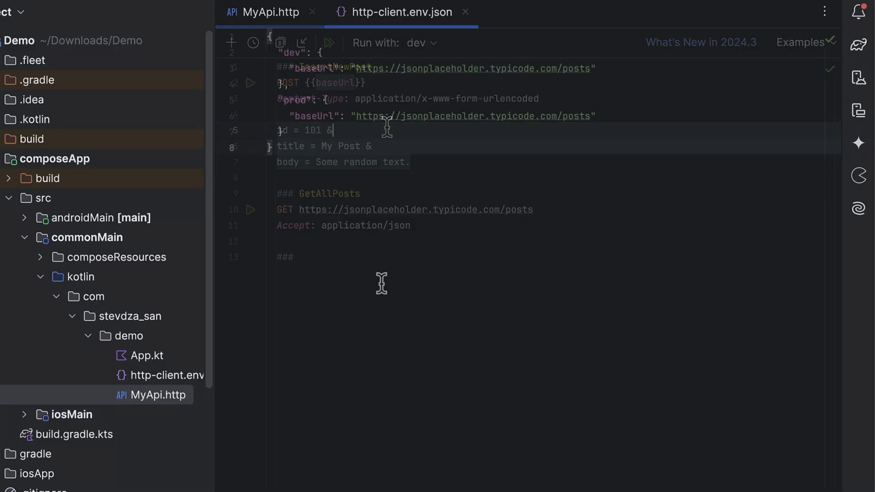
{"action": "left_click", "coordinate": [401, 12]}
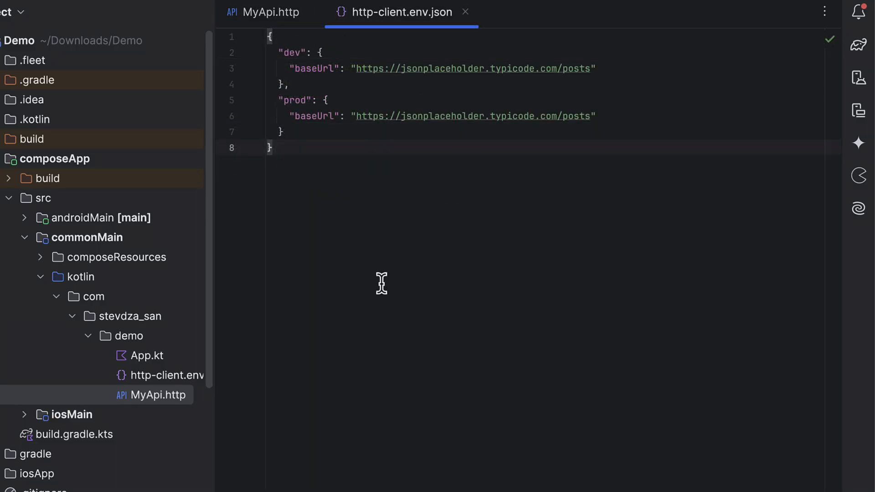
{"action": "left_click", "coordinate": [270, 12]}
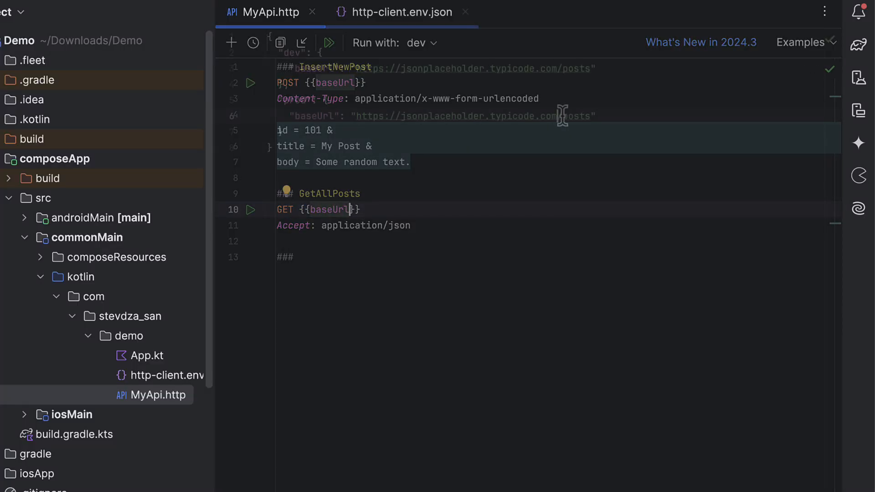
{"action": "left_click", "coordinate": [401, 12]}
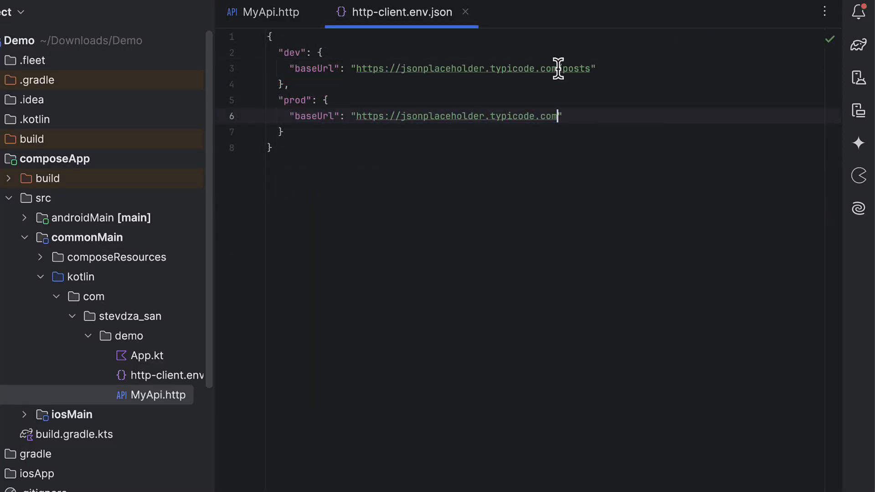
{"action": "left_click", "coordinate": [270, 12]}
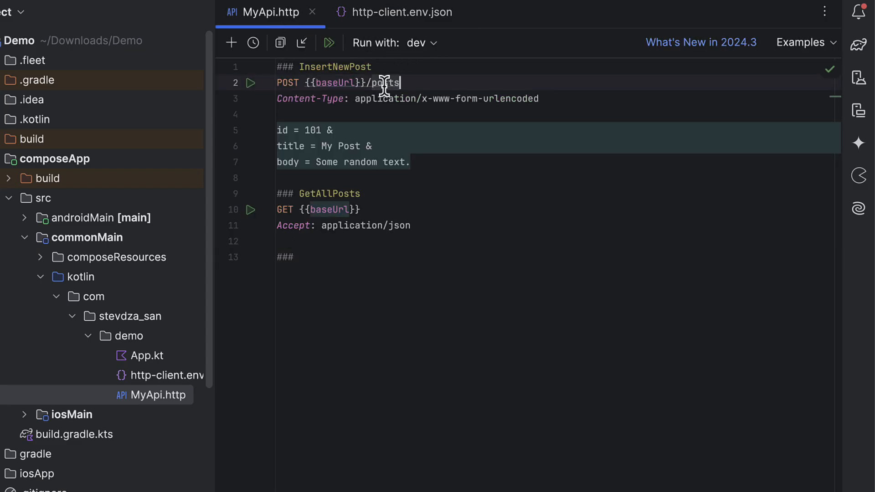
{"action": "type", "text": "/posts"}
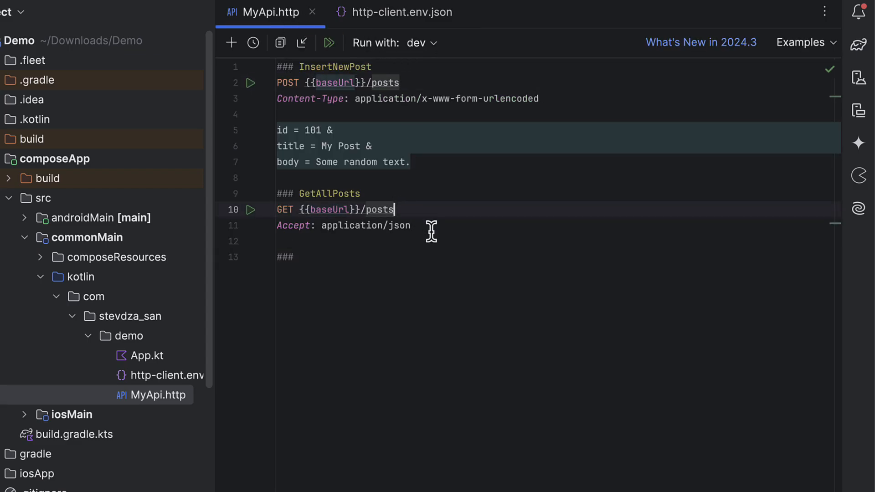
{"action": "mouse_move", "coordinate": [395, 268]}
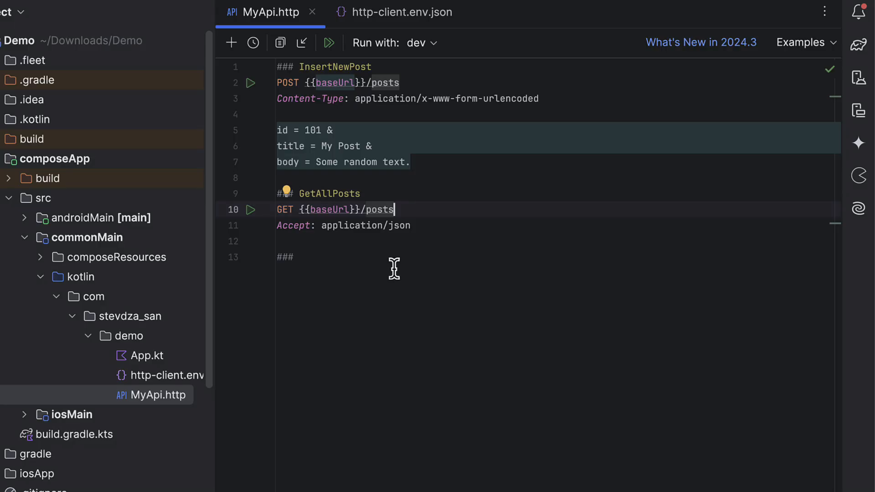
{"action": "mouse_move", "coordinate": [390, 268]}
{"action": "type", "text": " GetSinglePost"}
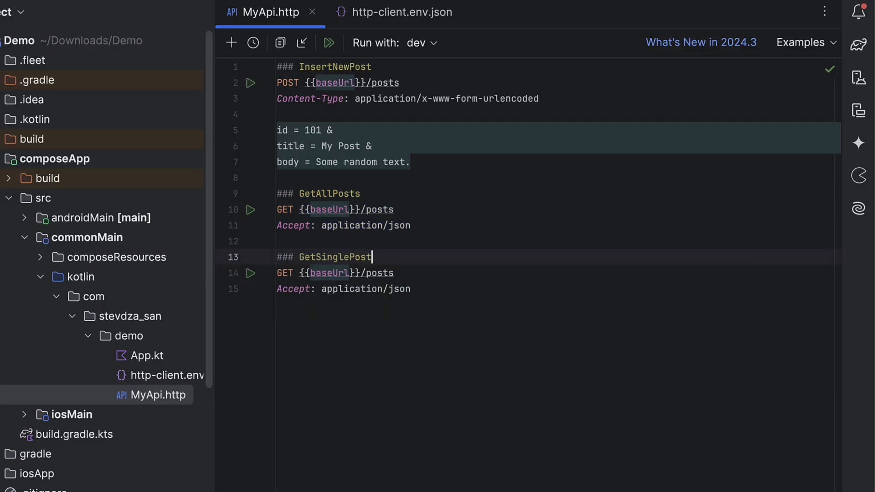
- Append /1 to the GetSinglePost URL to fetch post 1
{"action": "type", "text": "/1"}
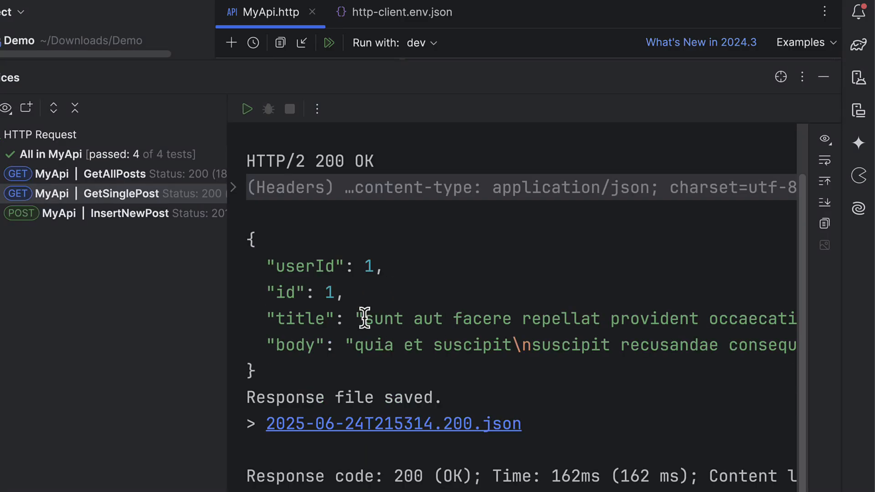
{"action": "mouse_move", "coordinate": [480, 379]}
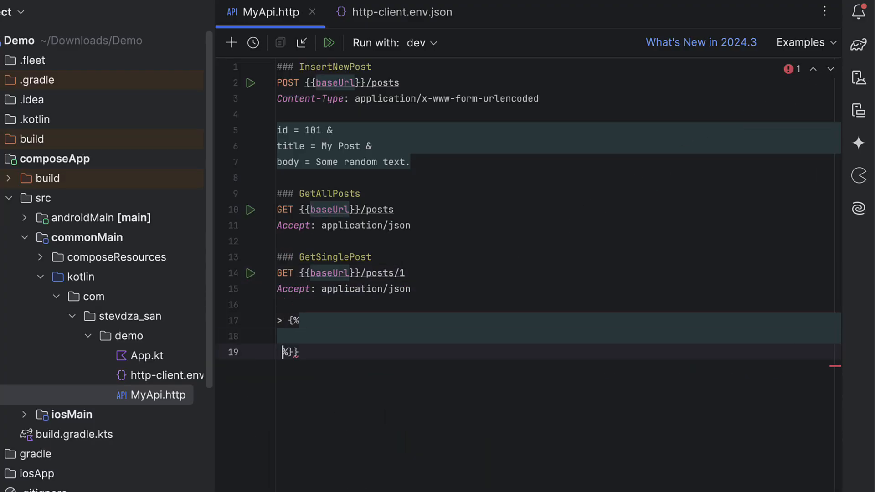
- Write a "Status 200" client.test asserting the response status equals 200
{"action": "type", "text": "client.test()"}
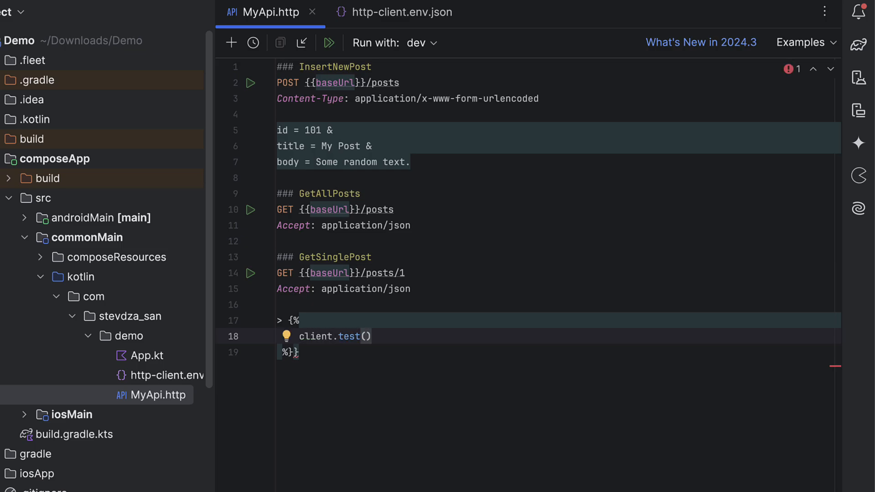
{"action": "type", "text": "\"Status 200\", function("}
{"action": "type", "text": "client"}
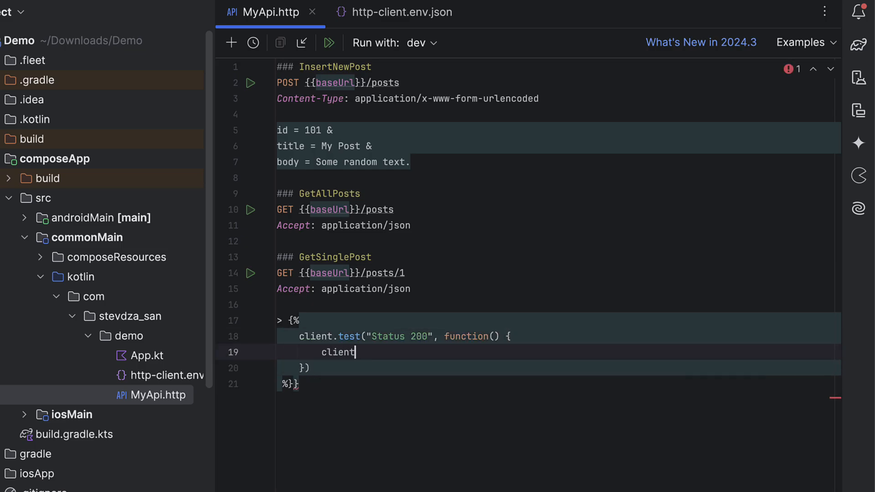
{"action": "type", "text": ".assert(response.c"}
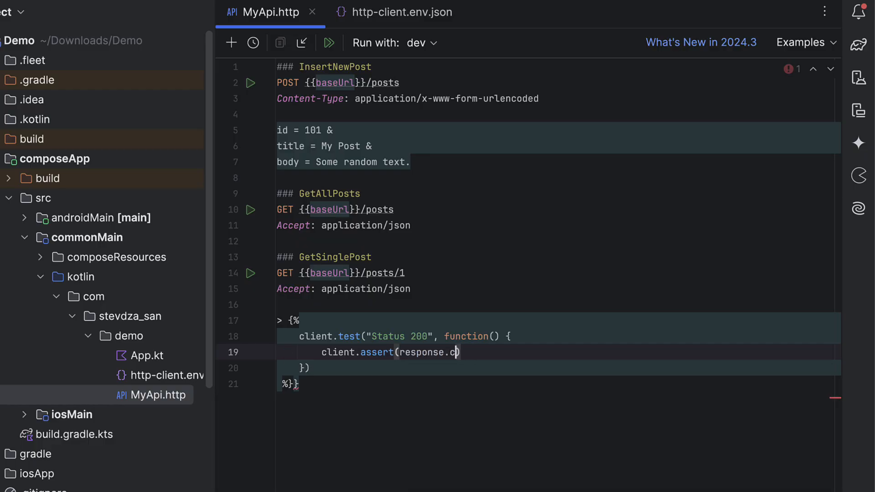
{"action": "type", "text": "tatus == 200)"}
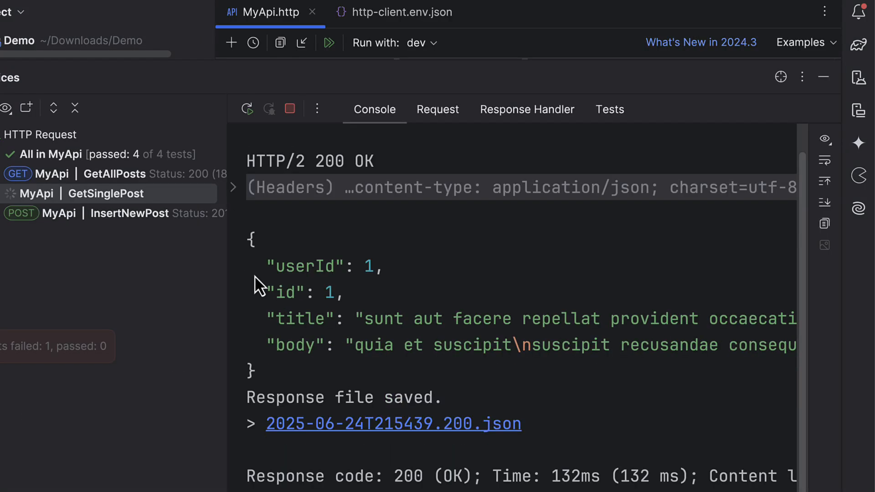
- Inspect the failed Status 200 test details and follow the MyApi.http:19 link
{"action": "left_click", "coordinate": [609, 109]}
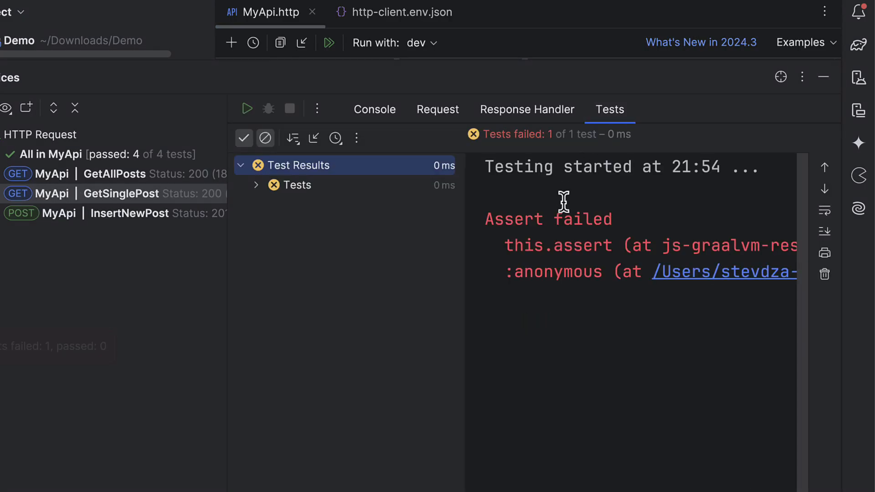
{"action": "left_click", "coordinate": [298, 185]}
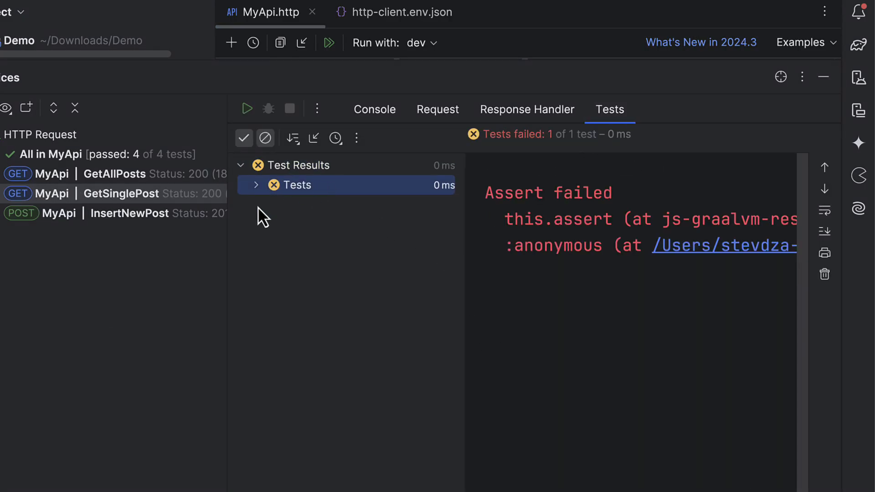
{"action": "left_click", "coordinate": [255, 185]}
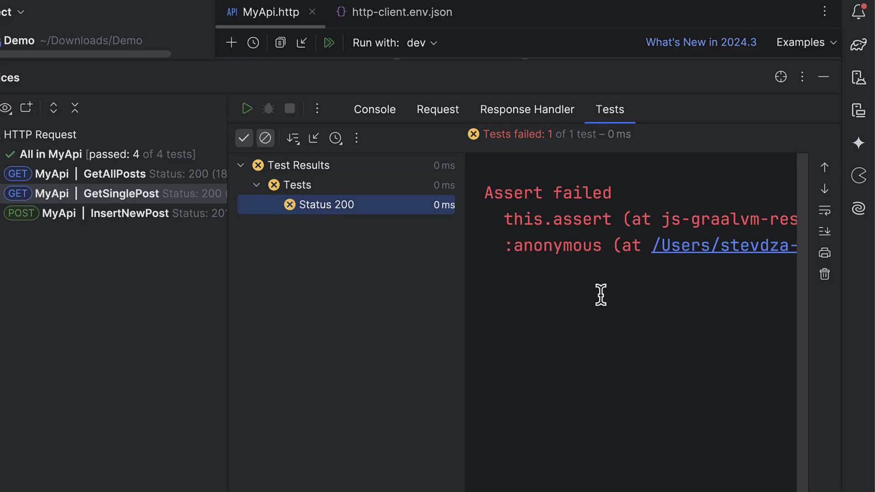
{"action": "scroll", "scroll_direction": "right", "scroll_amount": 3}
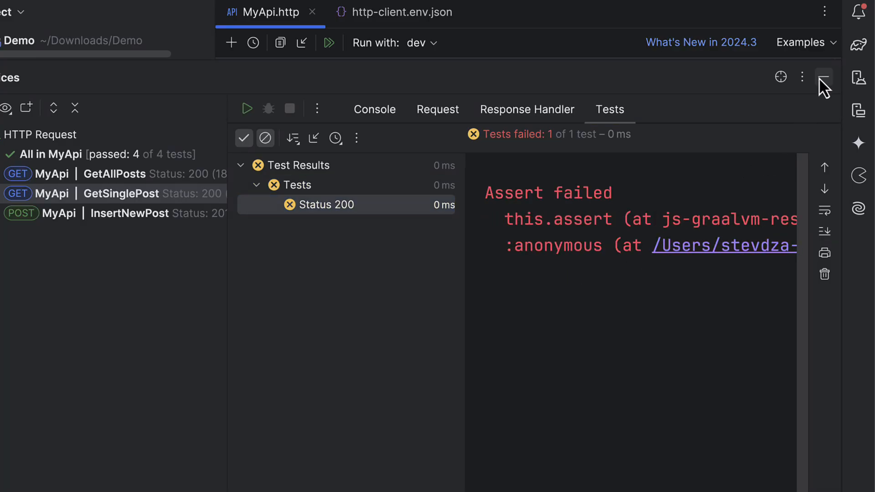
{"action": "scroll", "scroll_direction": "right", "scroll_amount": 3}
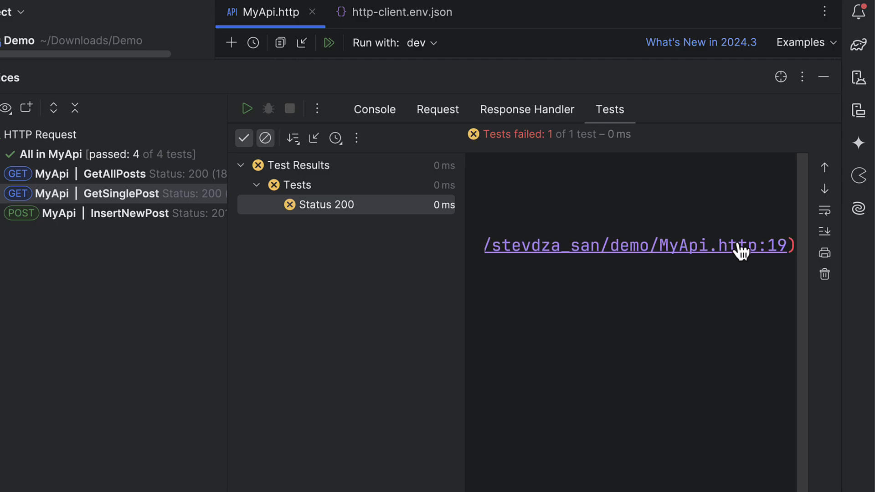
{"action": "left_click", "coordinate": [636, 246]}
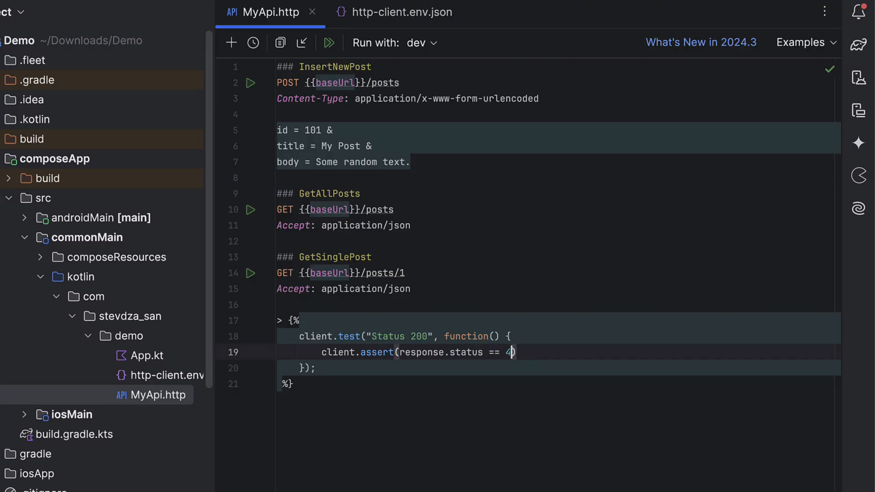
- Fix the assertion to response.status == 200 and add a Has title test checking title != undefined
{"action": "type", "text": "00"}
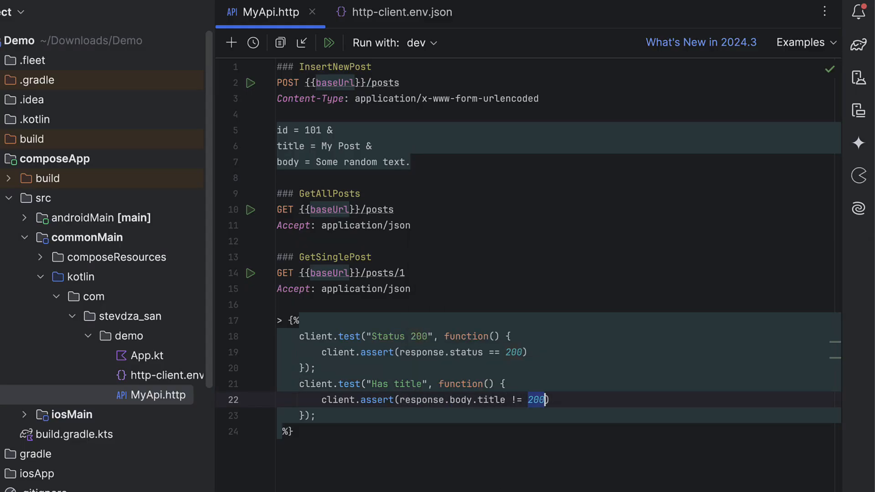
{"action": "type", "text": "undefined"}
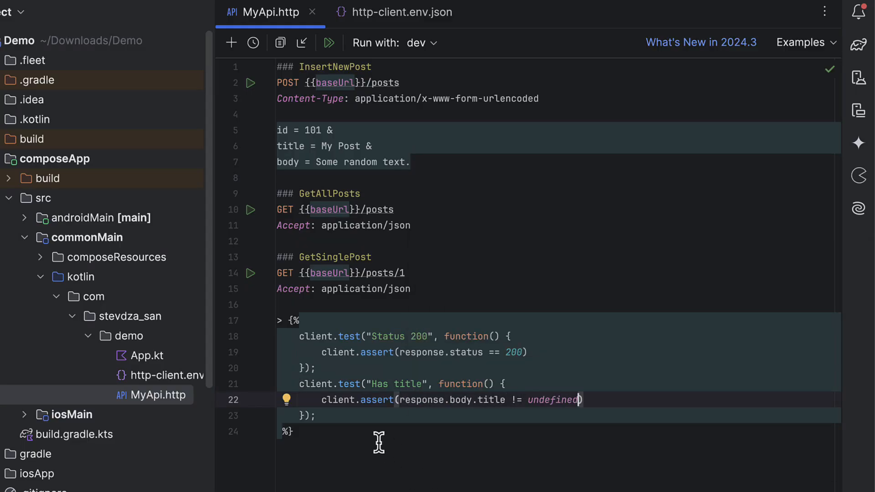
{"action": "mouse_move", "coordinate": [256, 282]}
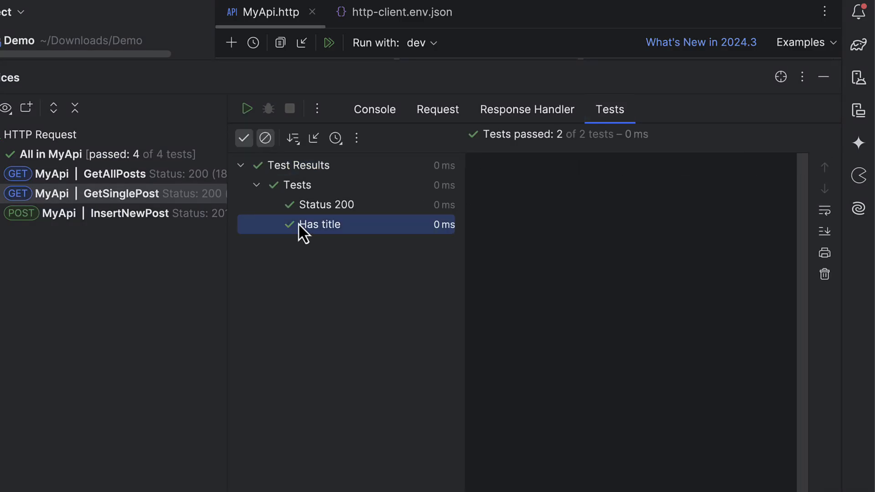
- Hide the results panel, run all requests in MyApi.http, and review the 9/9 passing results
{"action": "left_click", "coordinate": [324, 205]}
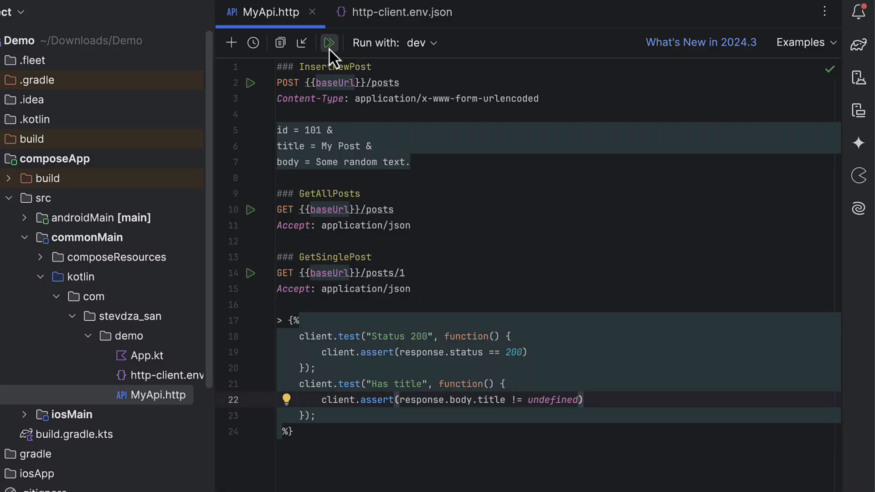
{"action": "left_click", "coordinate": [329, 42]}
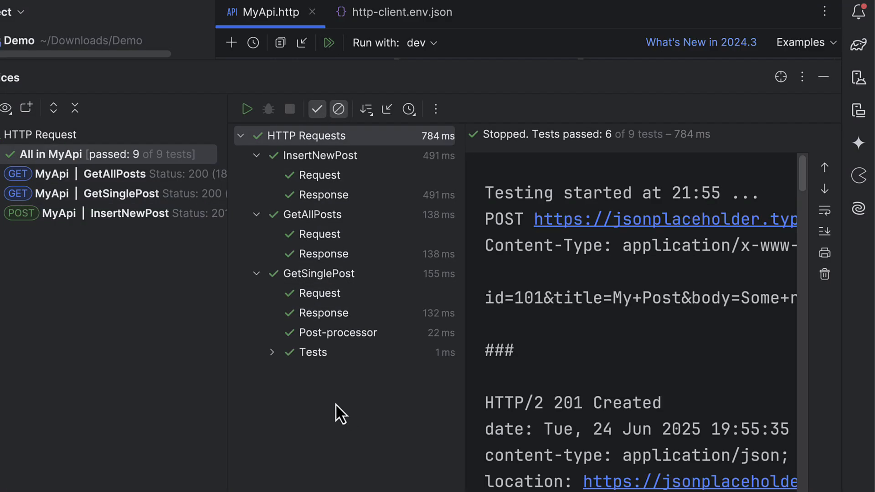
{"action": "left_click", "coordinate": [271, 352]}
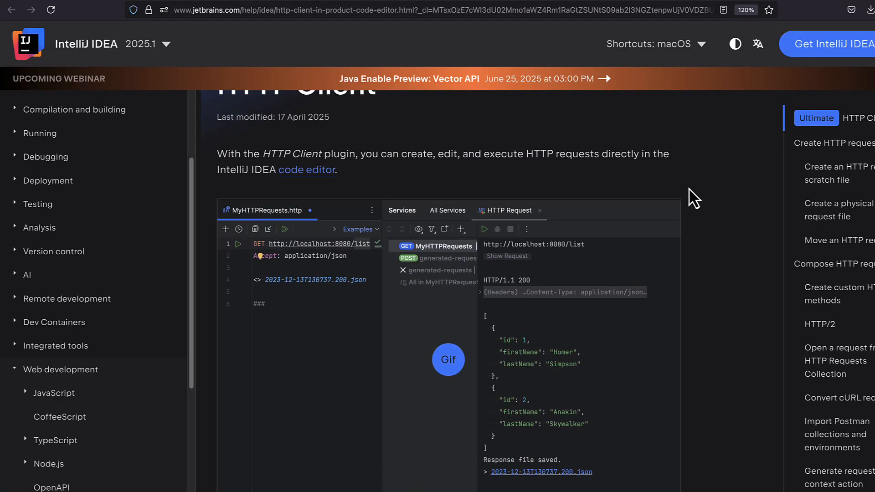
{"action": "scroll", "scroll_direction": "down", "scroll_amount": 3}
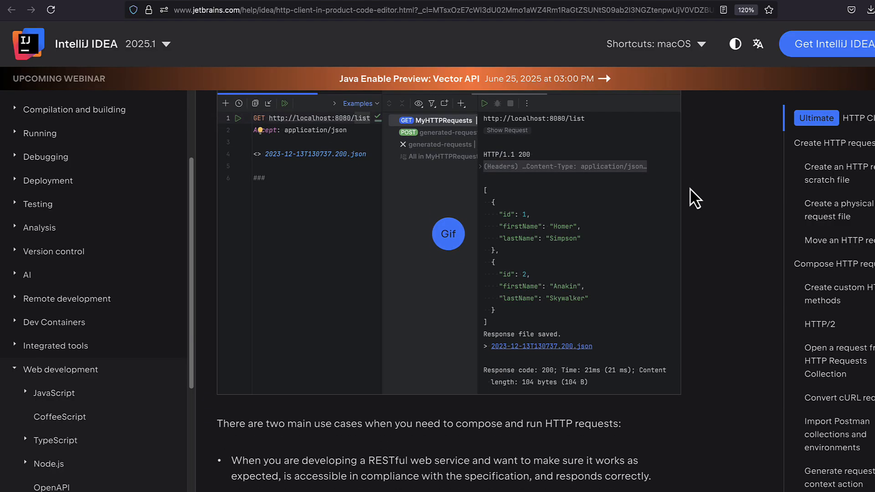
{"action": "scroll", "scroll_direction": "down", "scroll_amount": 3}
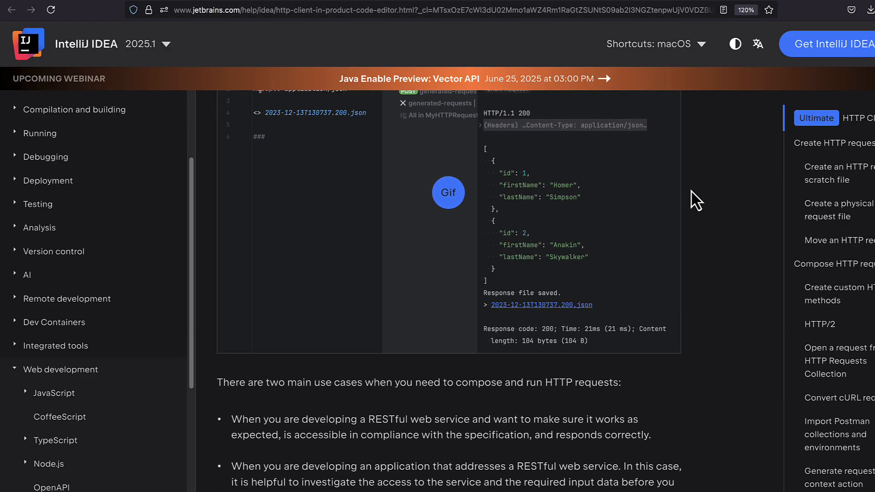
{"action": "scroll", "scroll_direction": "down", "scroll_amount": 3}
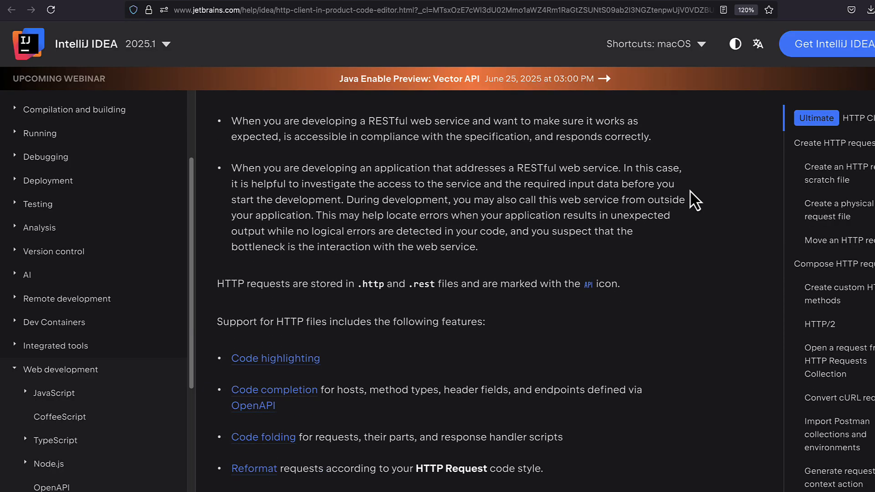